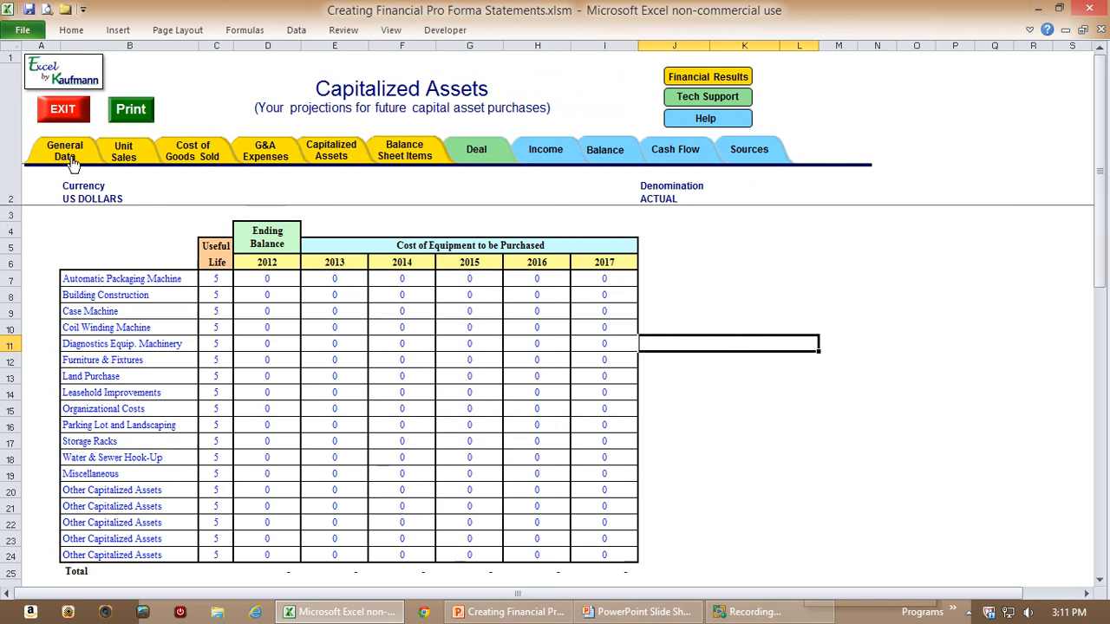
- Browse the General Data, Unit Sales, Balance Sheet Items and Capitalized Assets sheets, ending on General Data
left_click(70, 149)
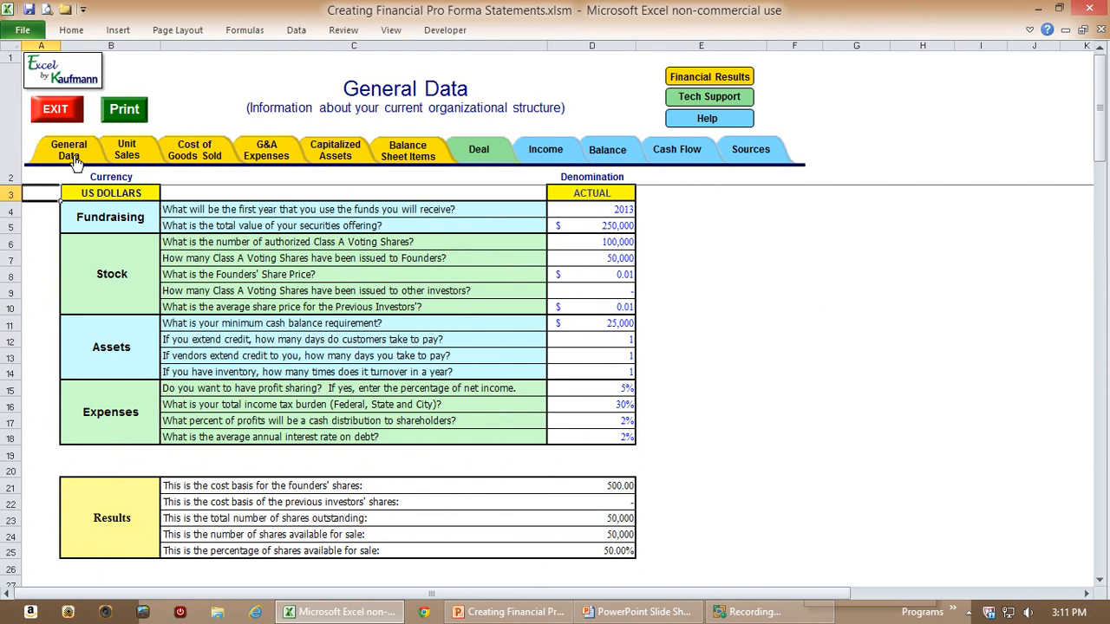
left_click(125, 149)
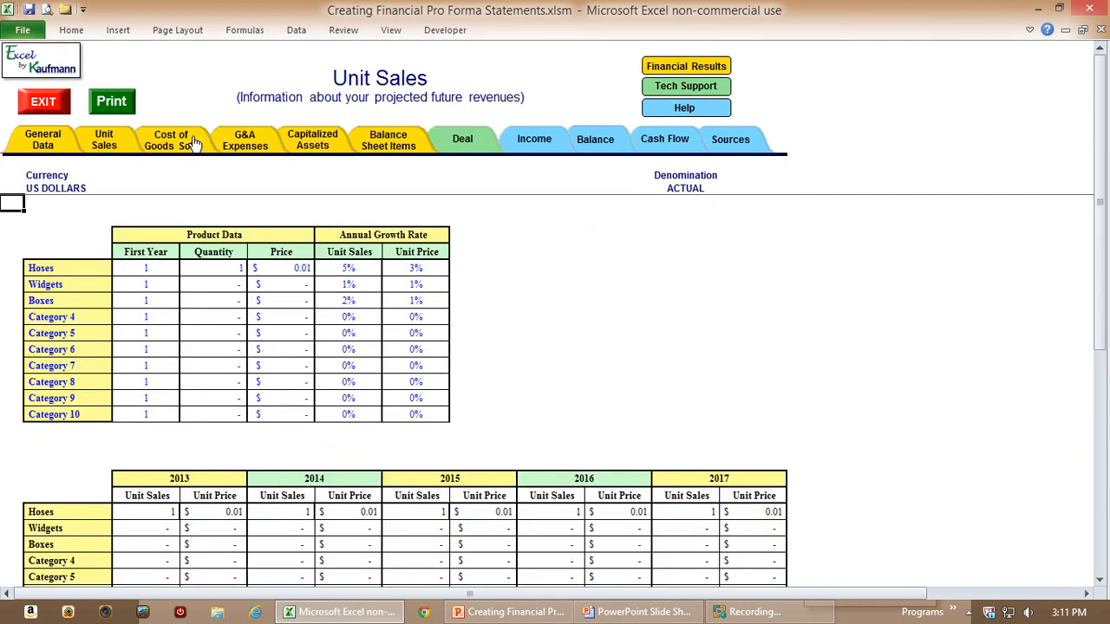
left_click(389, 139)
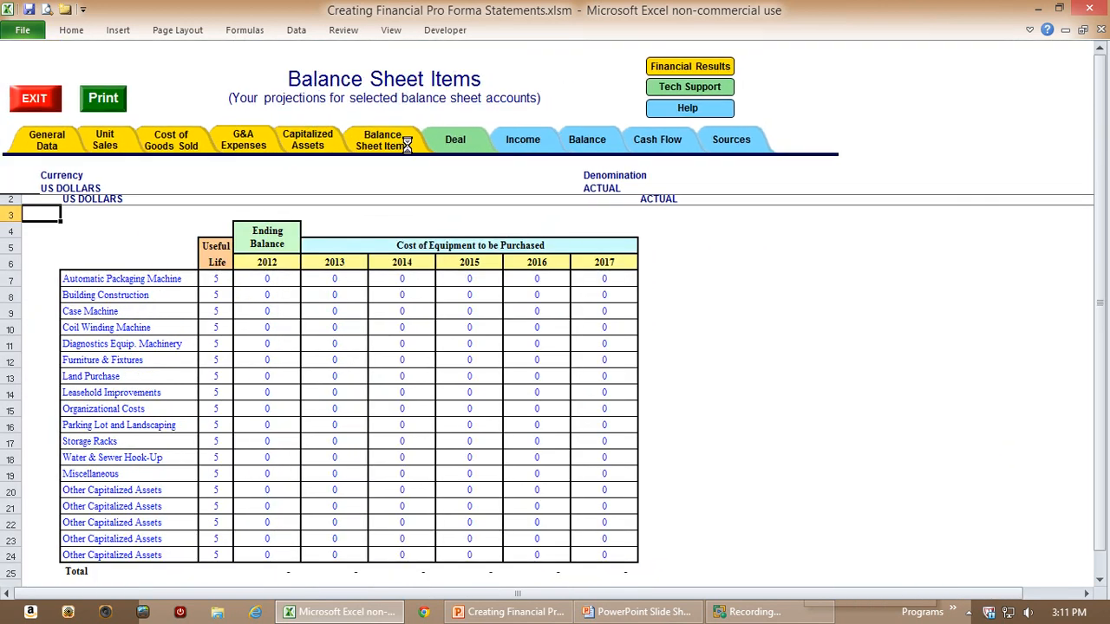
left_click(69, 149)
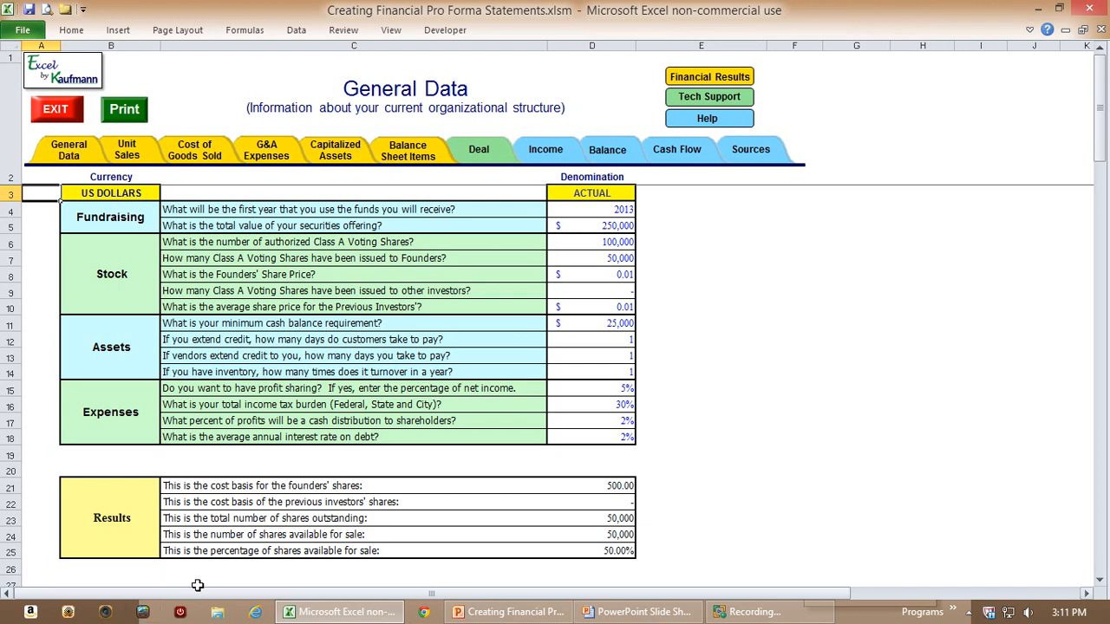
mouse_move(679, 596)
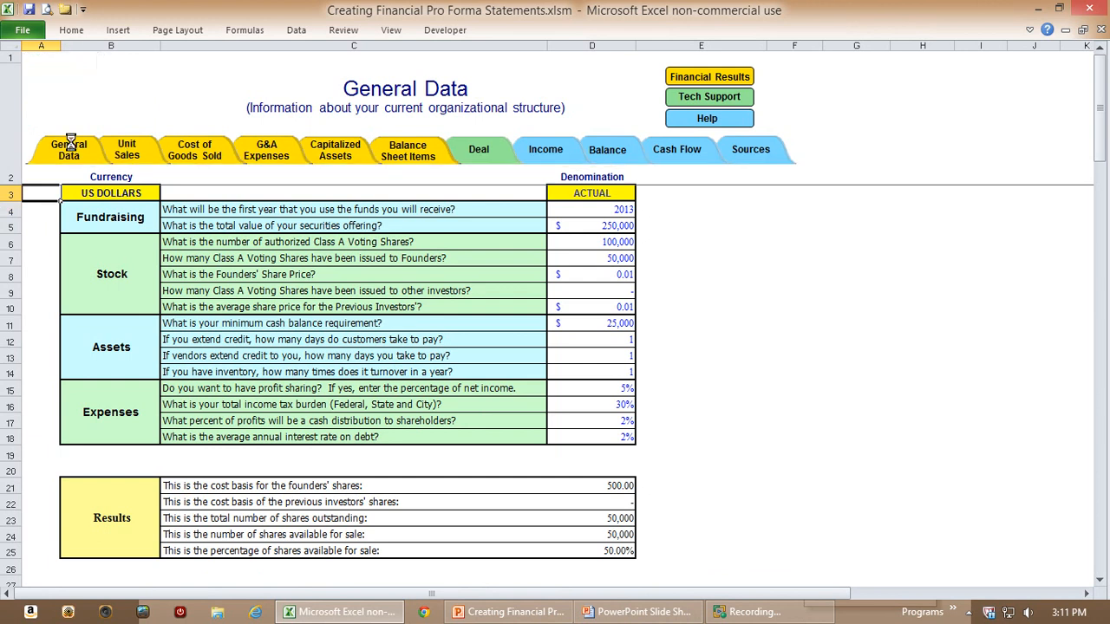
left_click(332, 149)
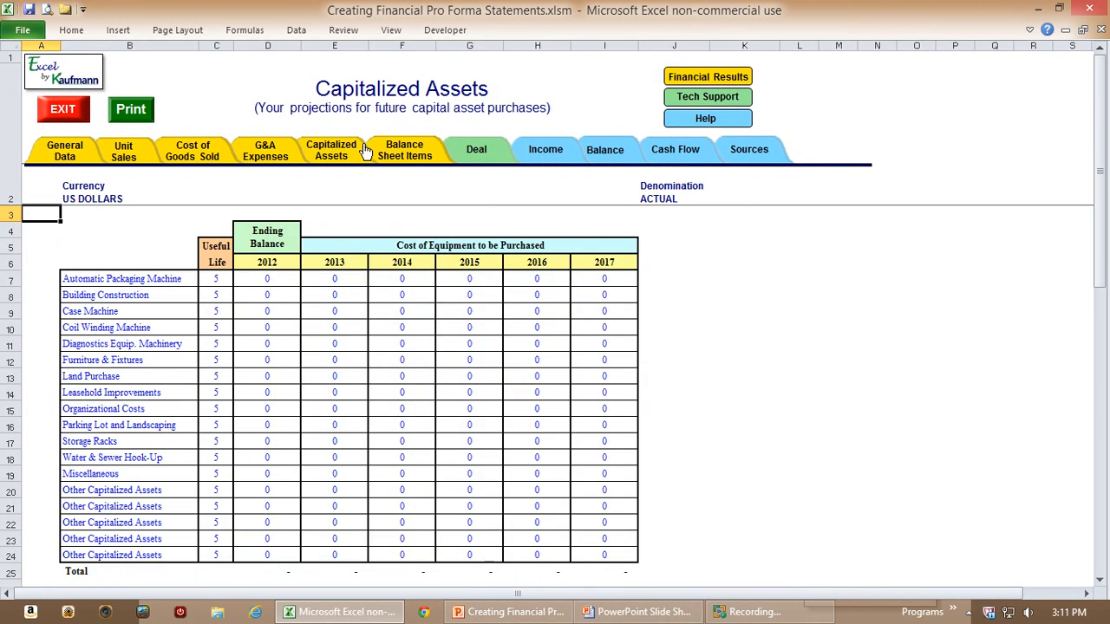
left_click(68, 149)
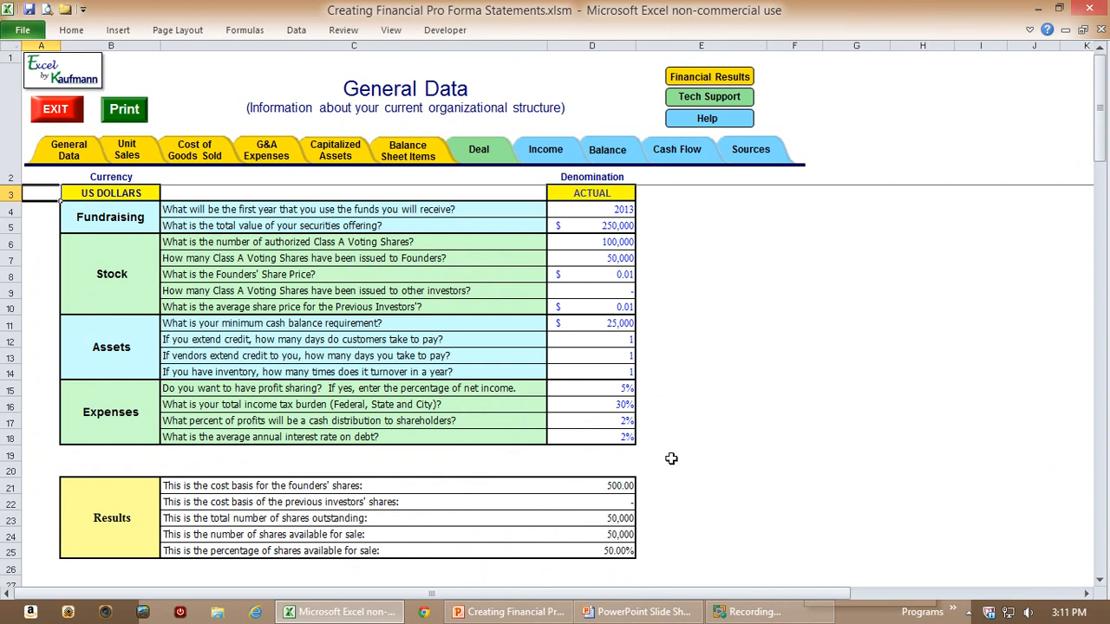
mouse_move(736, 384)
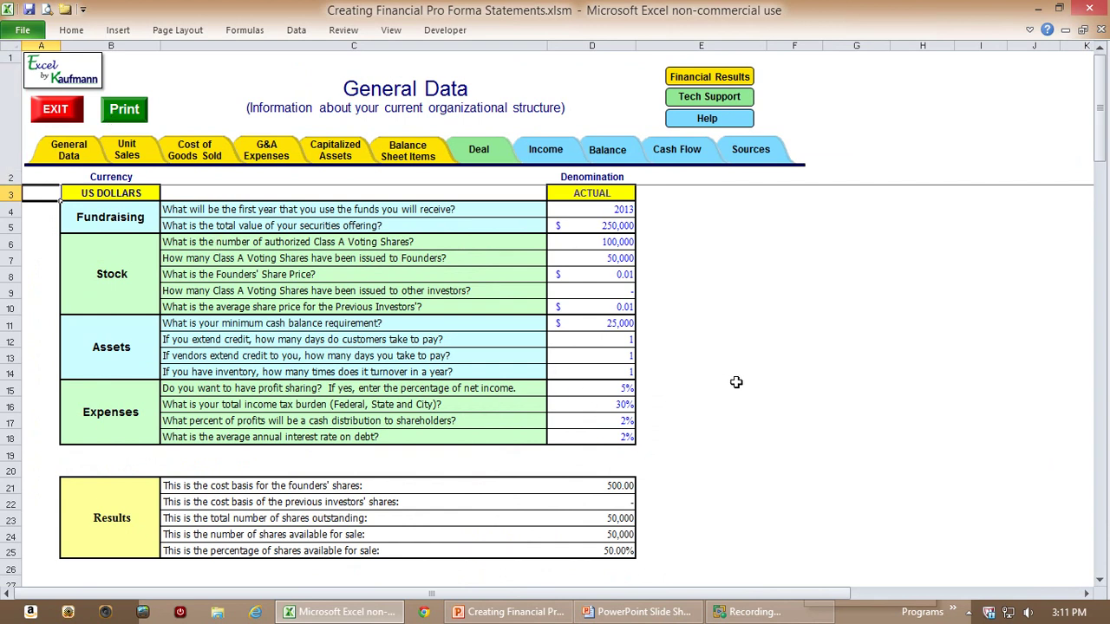
mouse_move(778, 368)
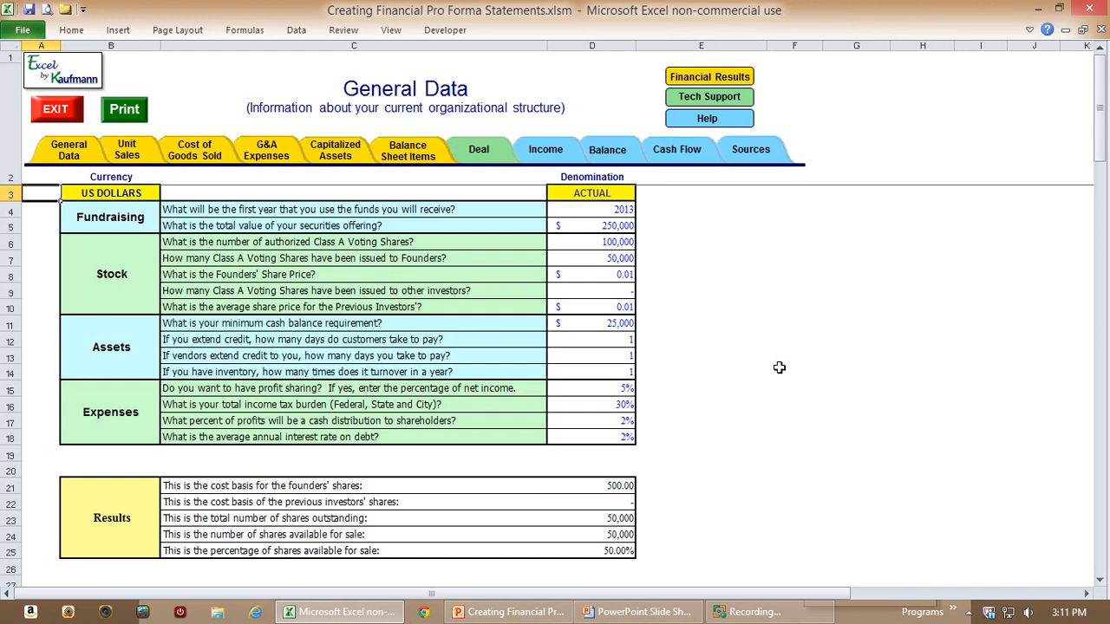
mouse_move(23, 29)
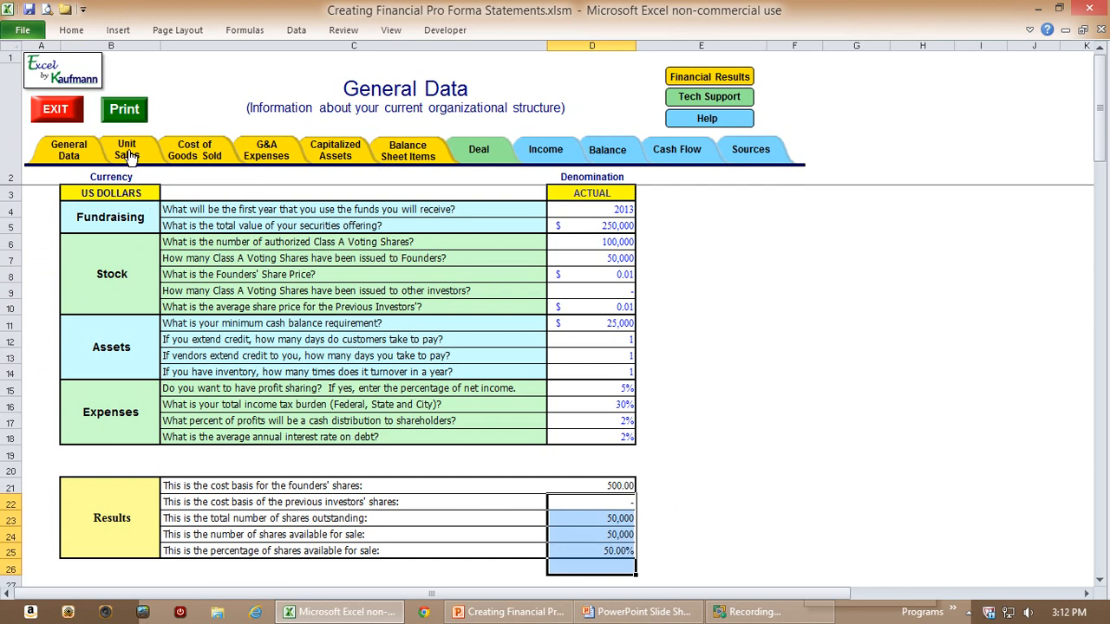
- Rename the first product Gadgets with 100,000 units at $1.25, acknowledging the minimum quantity warning
left_click(125, 150)
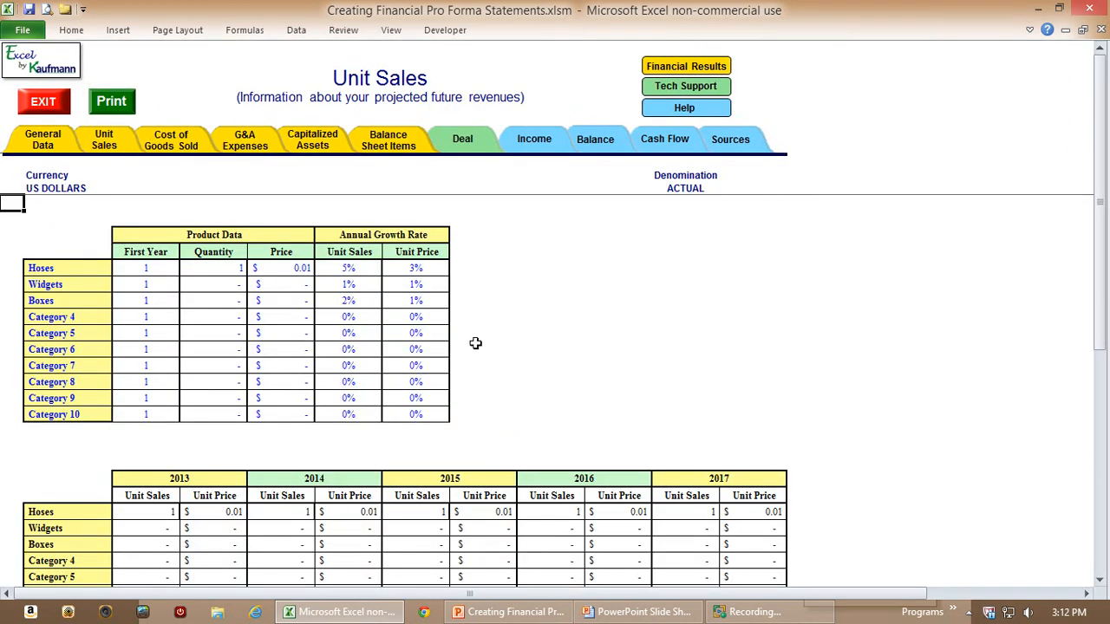
mouse_move(83, 268)
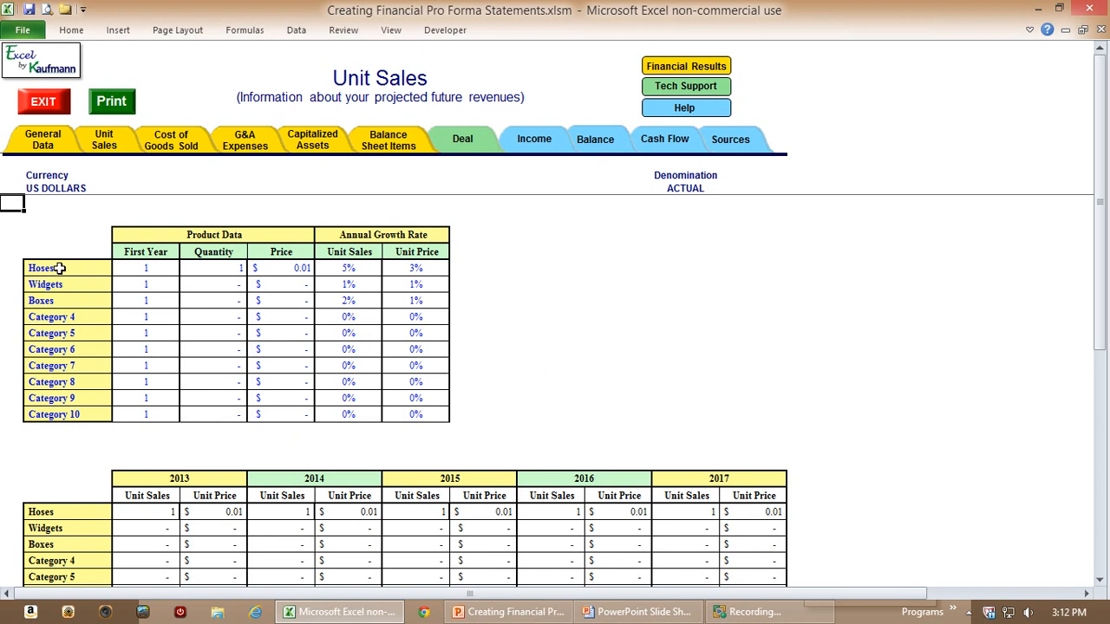
left_click(42, 267)
type("Gadgets")
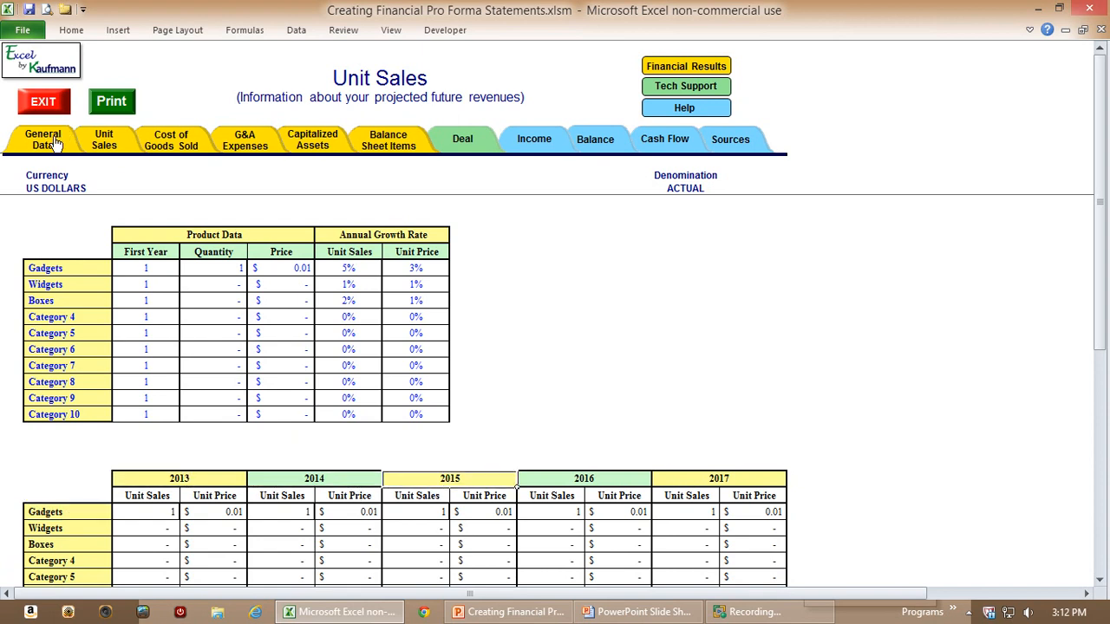
left_click(41, 139)
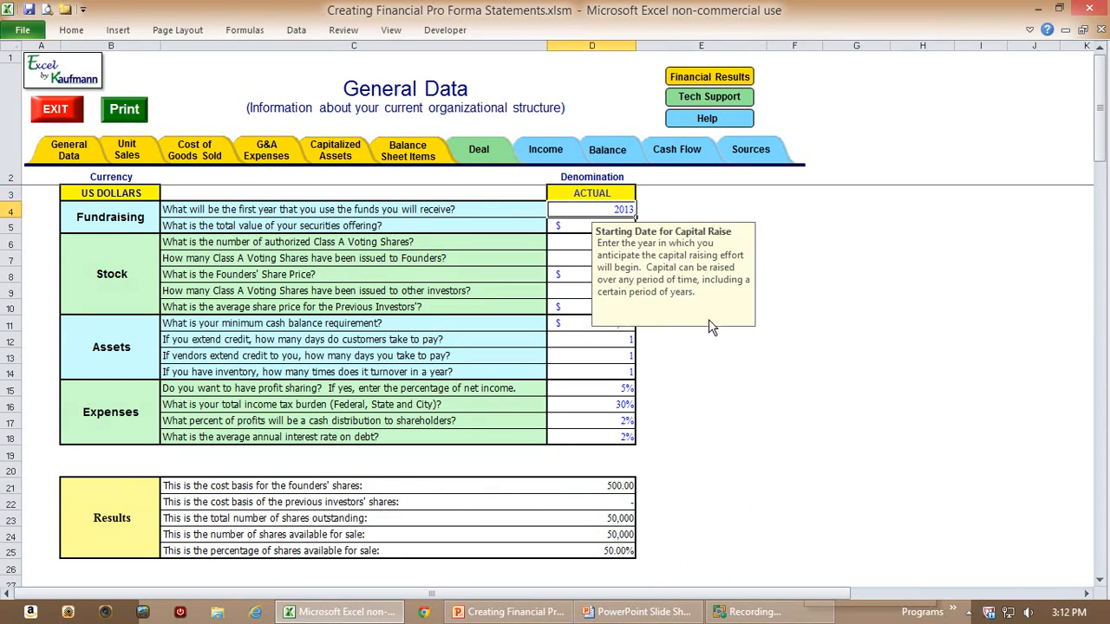
left_click(104, 144)
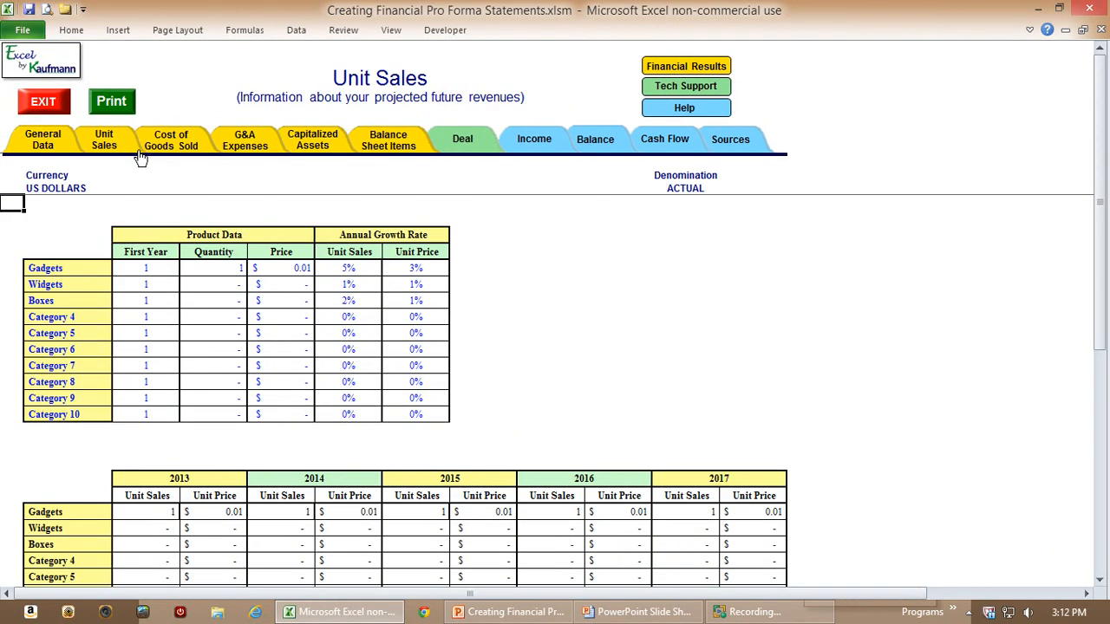
mouse_move(208, 267)
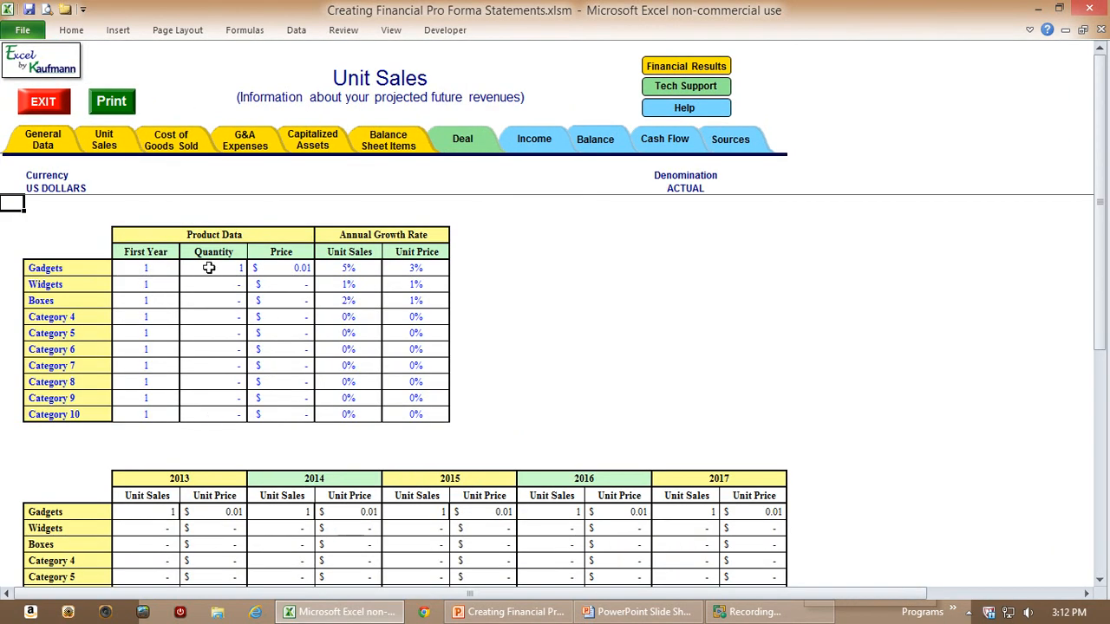
left_click(213, 267)
type("0")
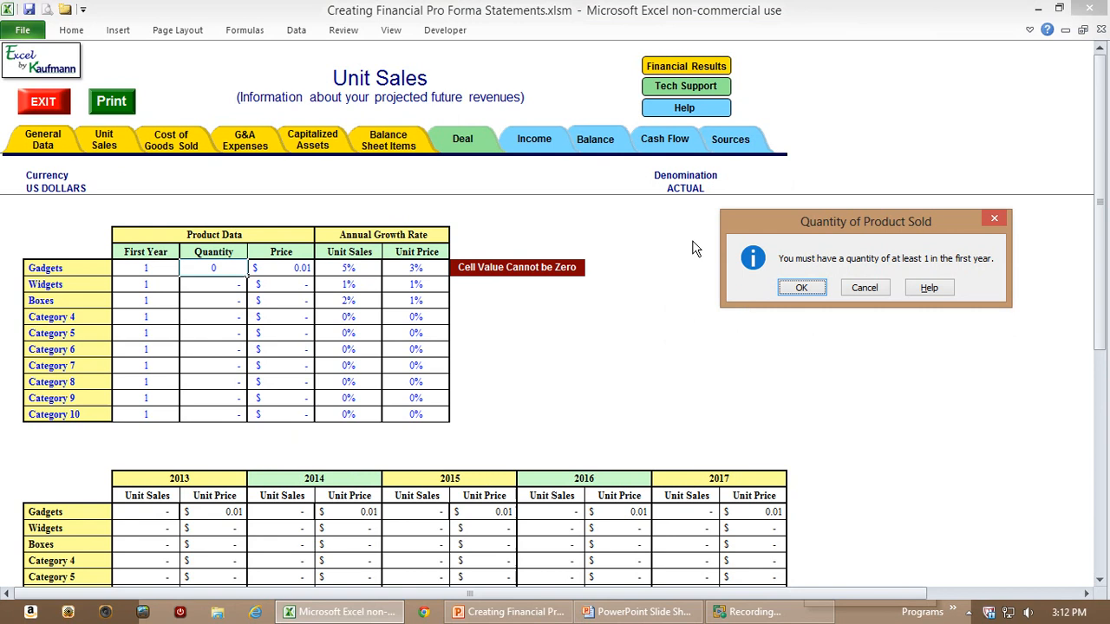
mouse_move(964, 272)
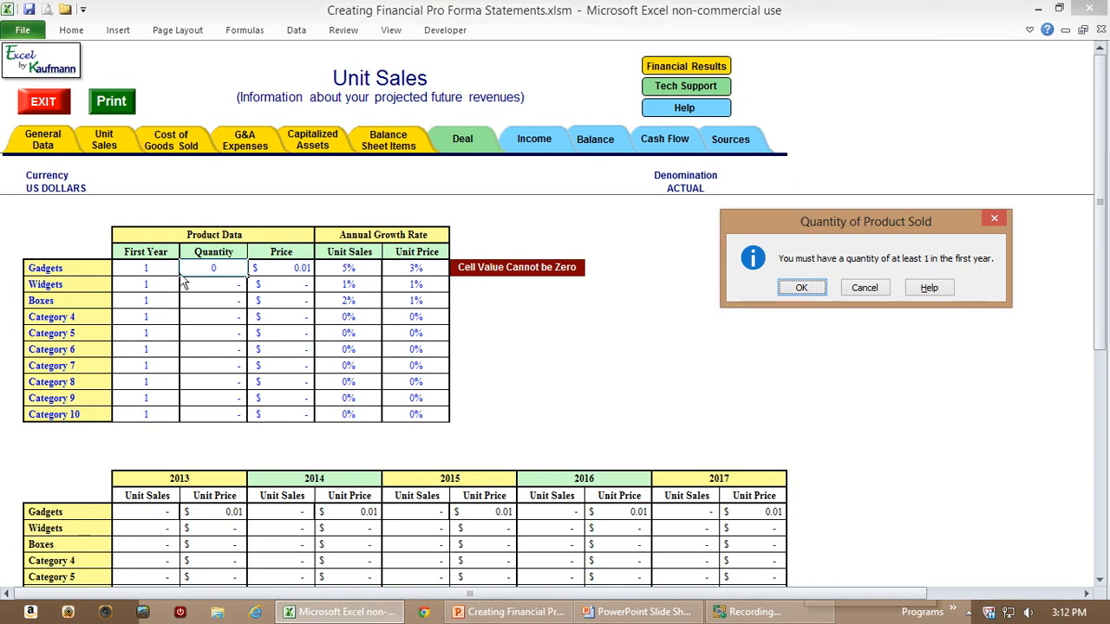
left_click(801, 288)
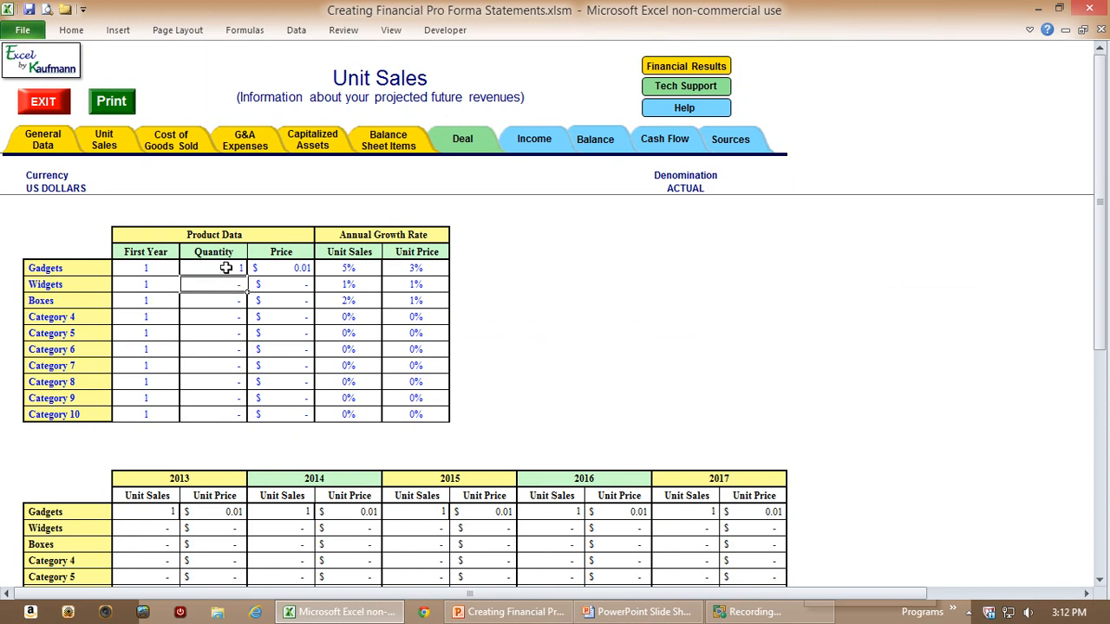
type("100,000")
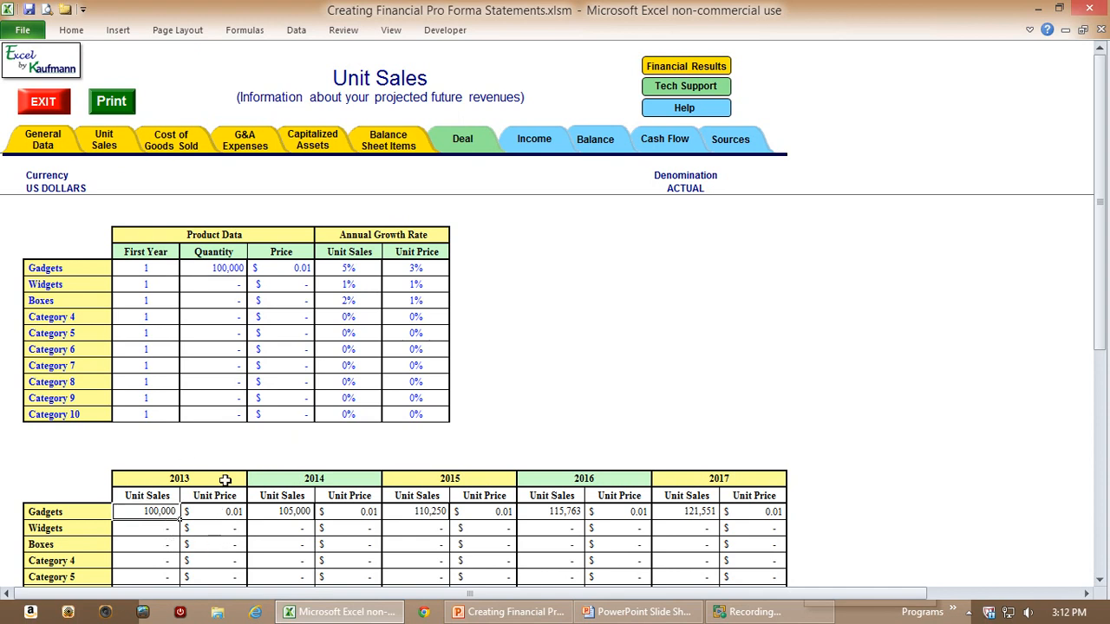
left_click(281, 267)
type("1.25")
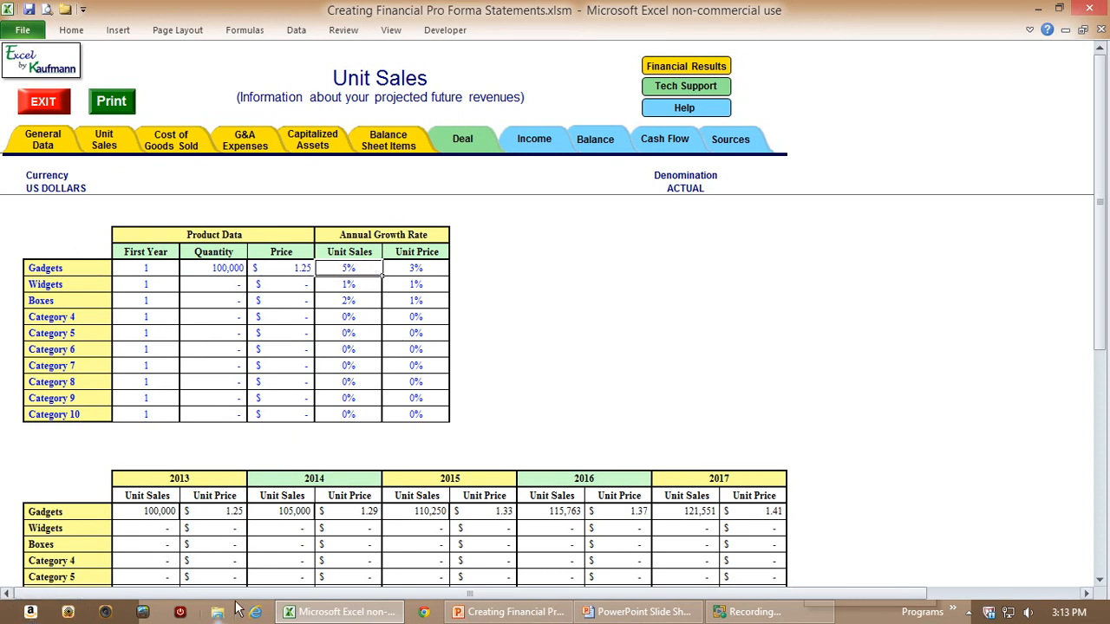
mouse_move(357, 271)
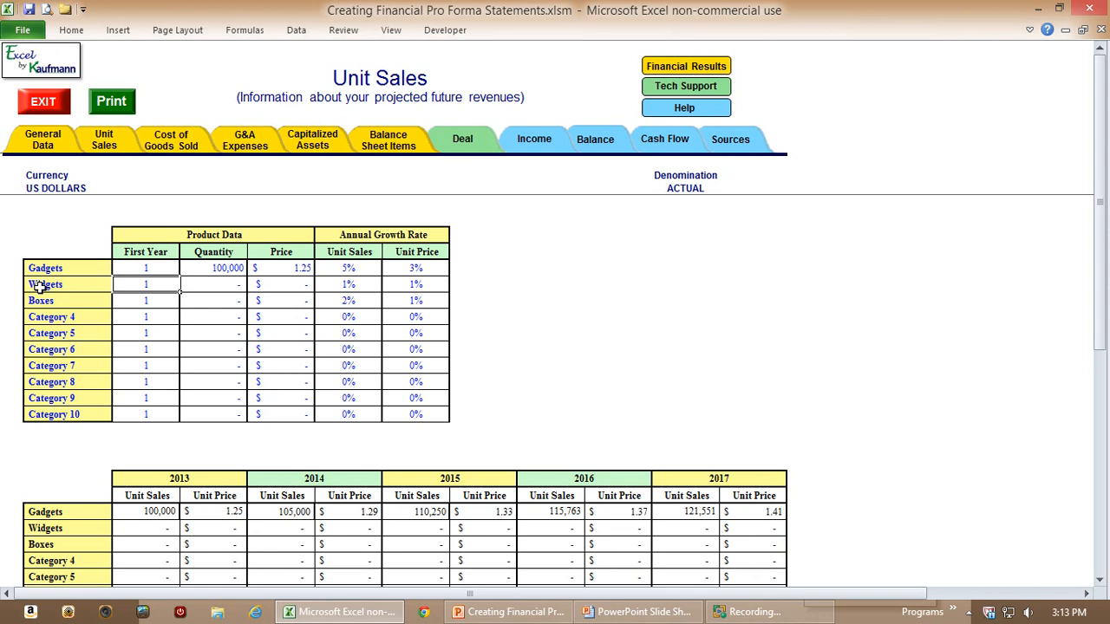
mouse_move(225, 500)
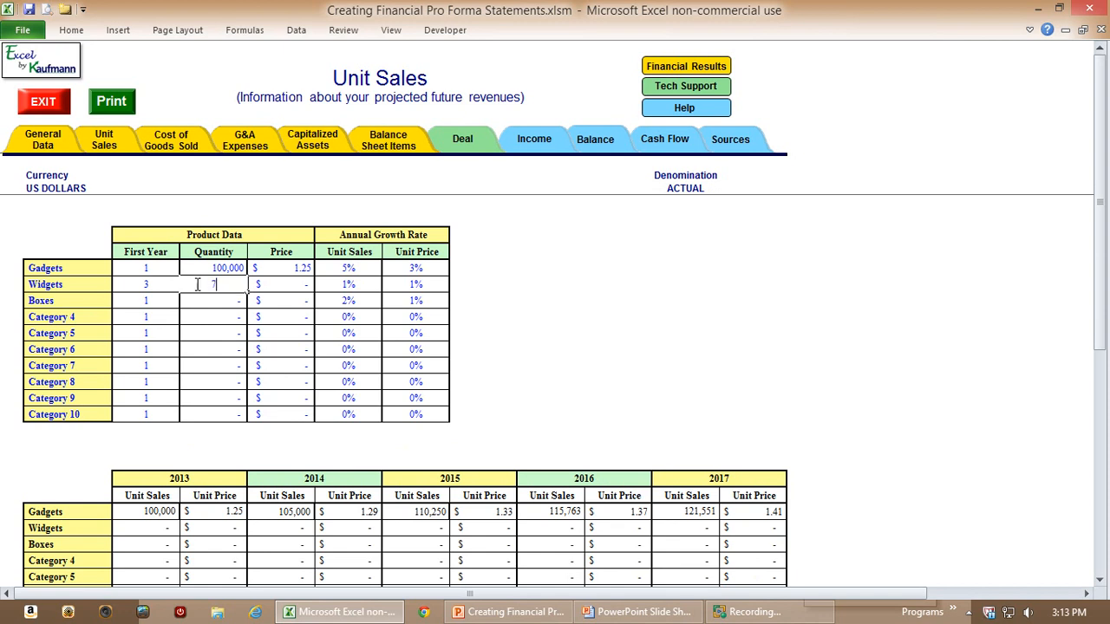
- Give Widgets 75,000 units at $0.75 starting in year 3
type("750000")
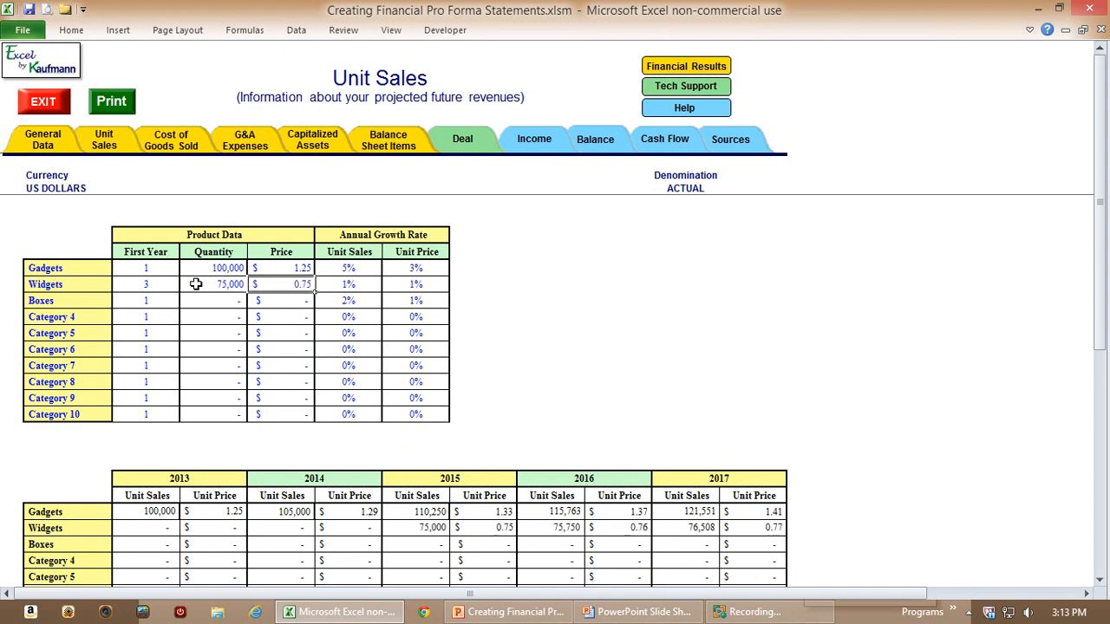
left_click(416, 285)
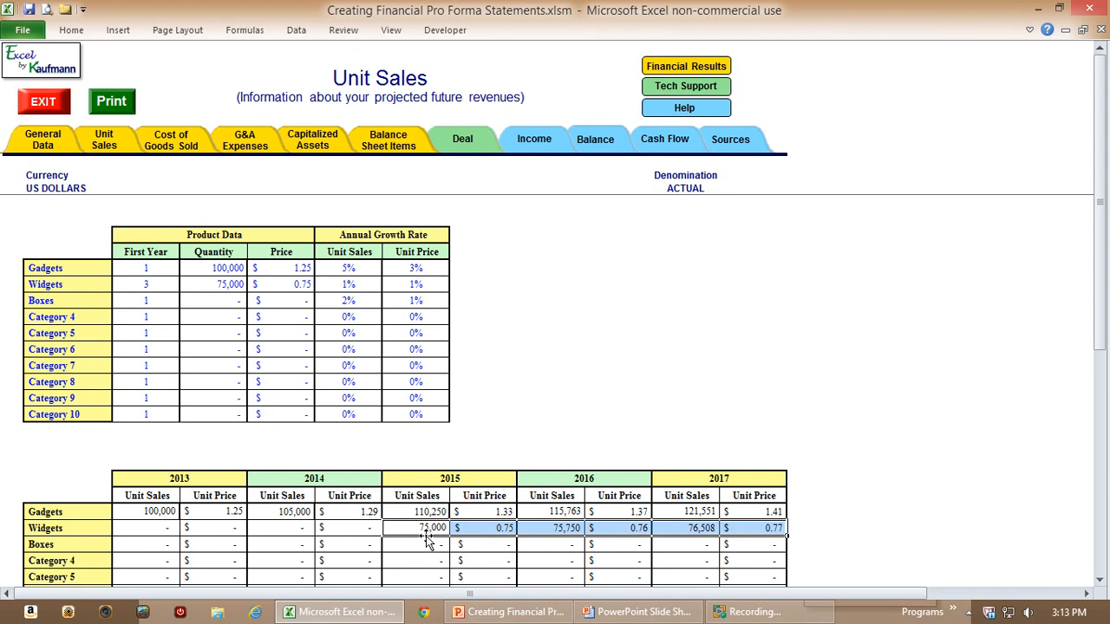
mouse_move(173, 165)
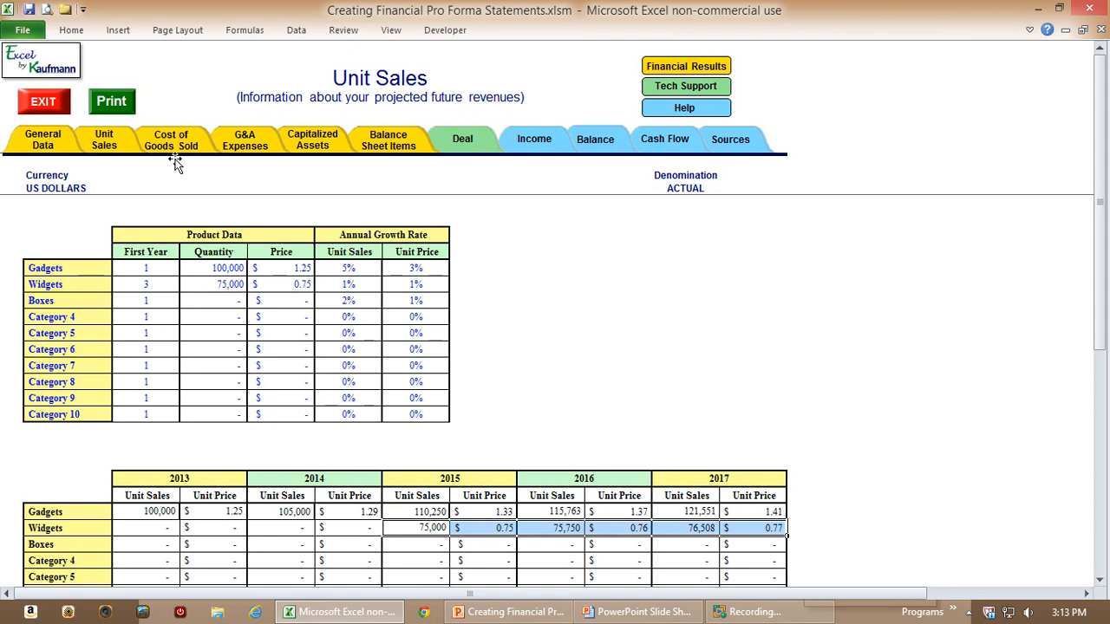
- Check the projected income statement and Unit Sales before returning to Cost of Goods Sold
left_click(170, 139)
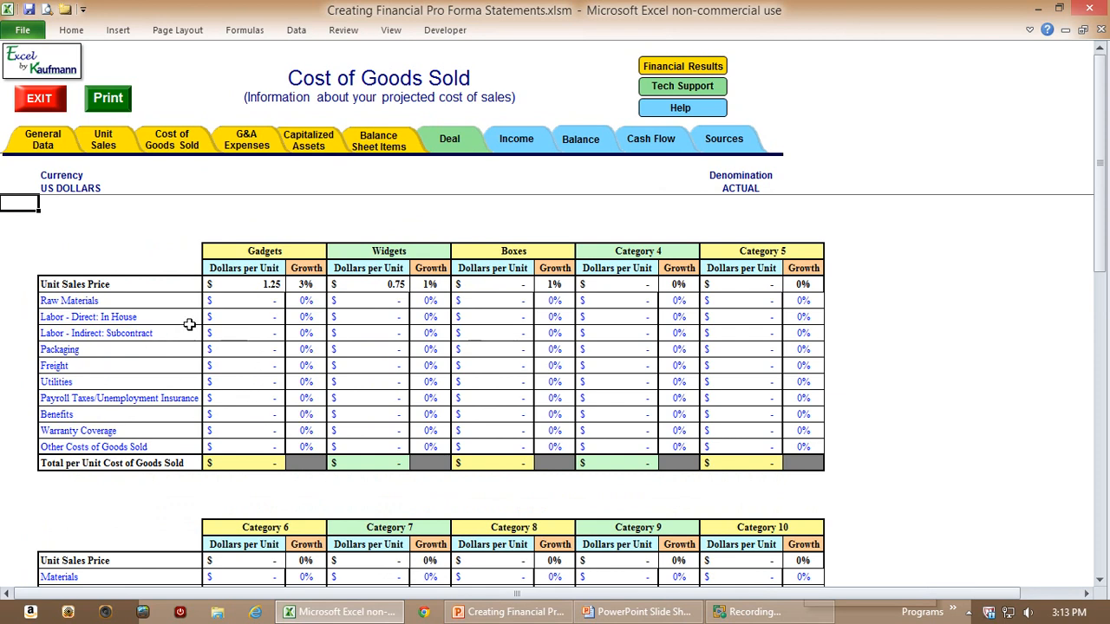
mouse_move(533, 76)
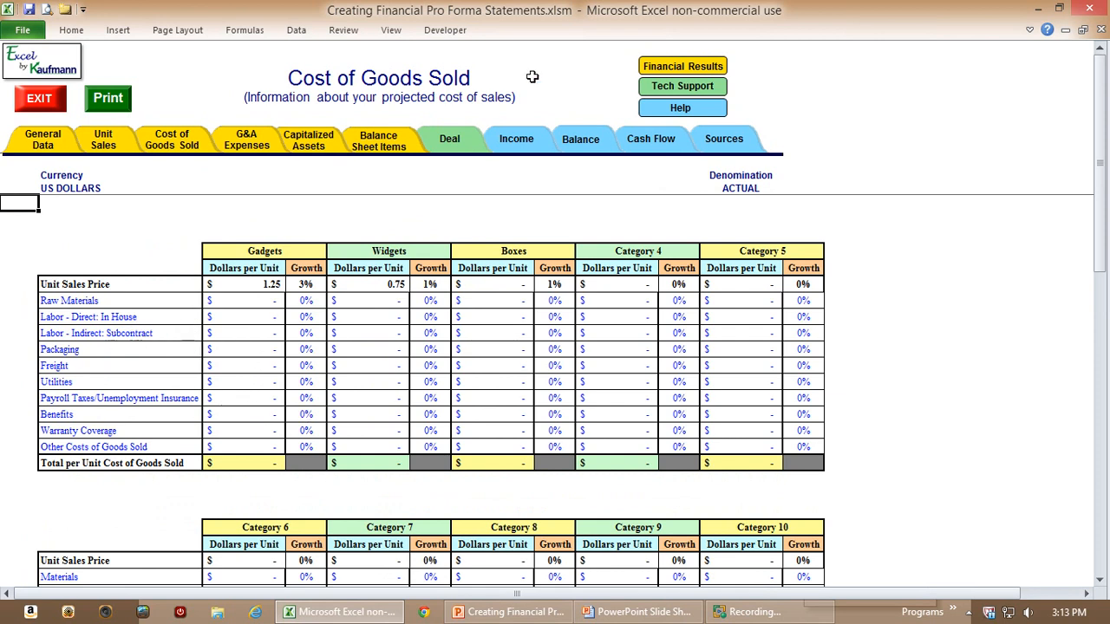
left_click(517, 139)
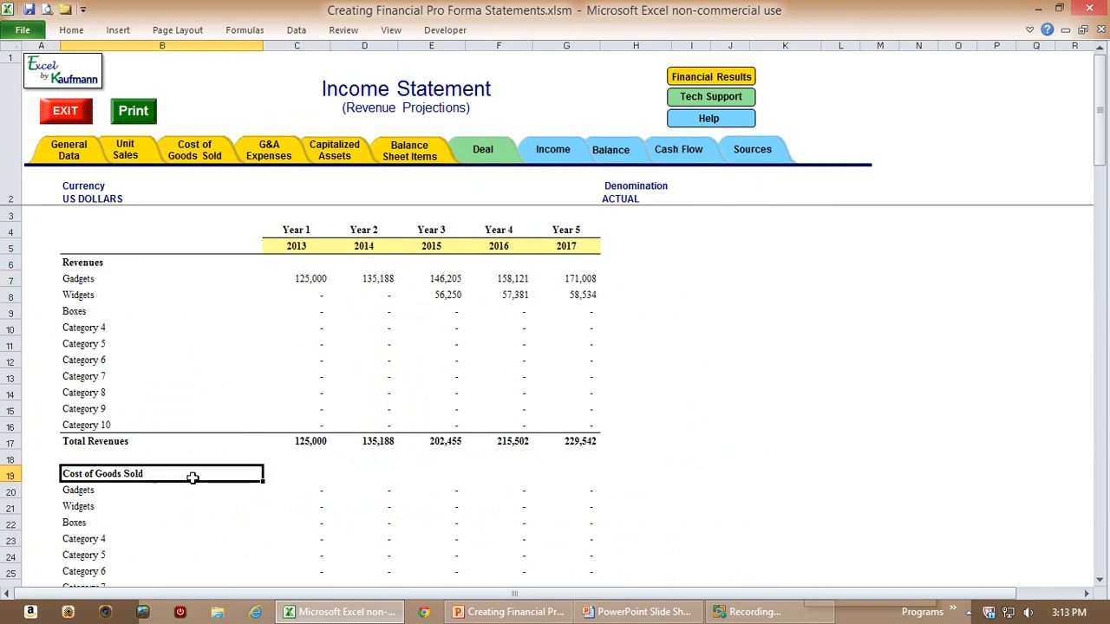
left_click(294, 489)
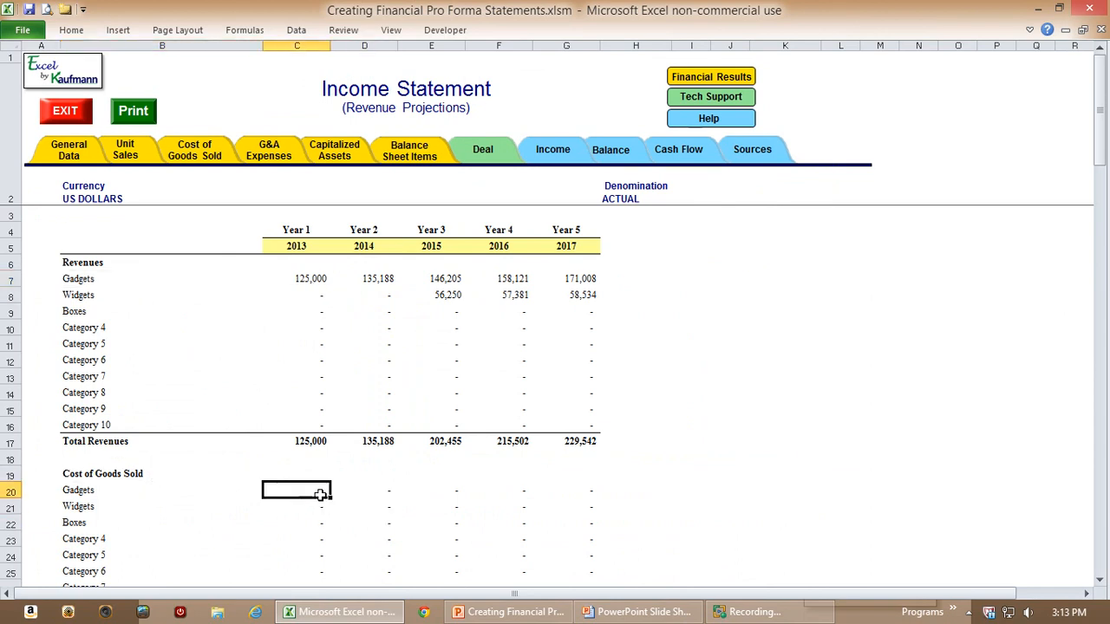
mouse_move(252, 548)
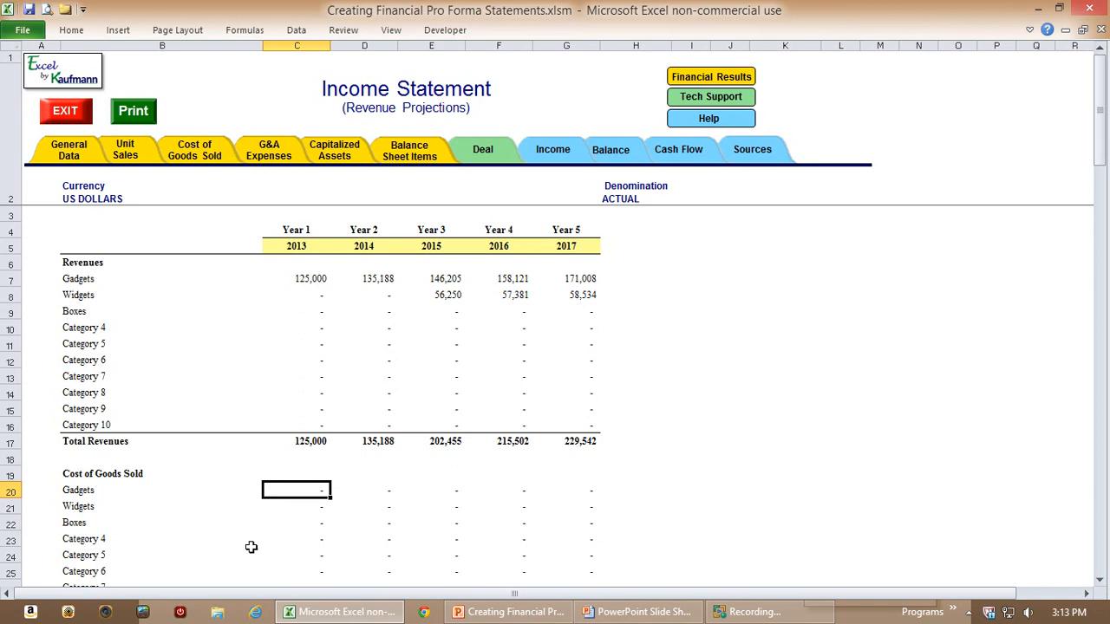
mouse_move(125, 150)
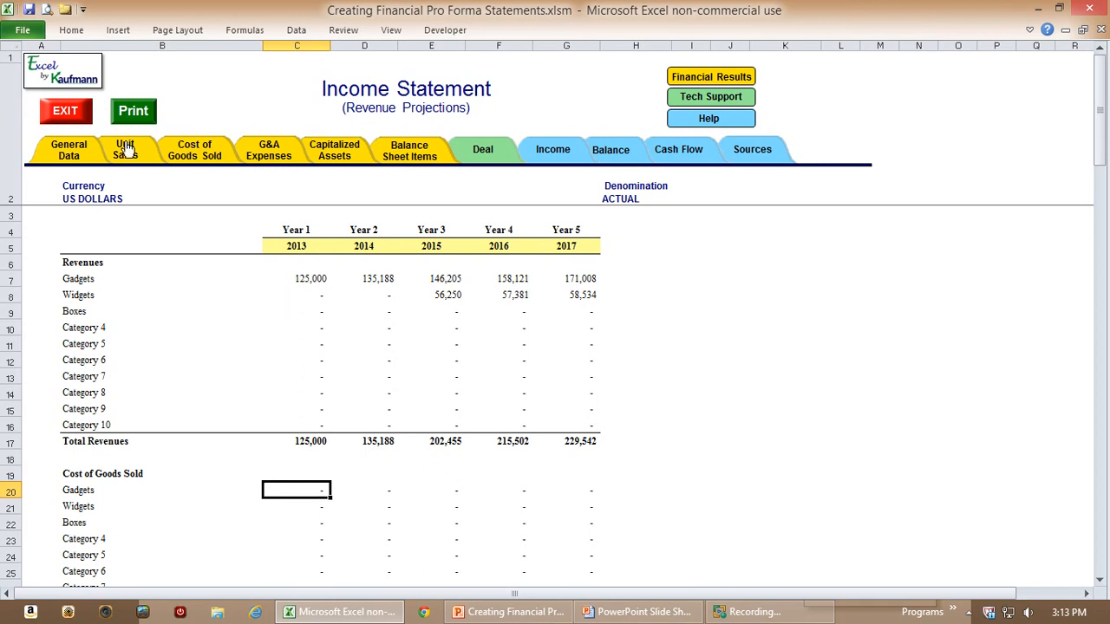
left_click(125, 149)
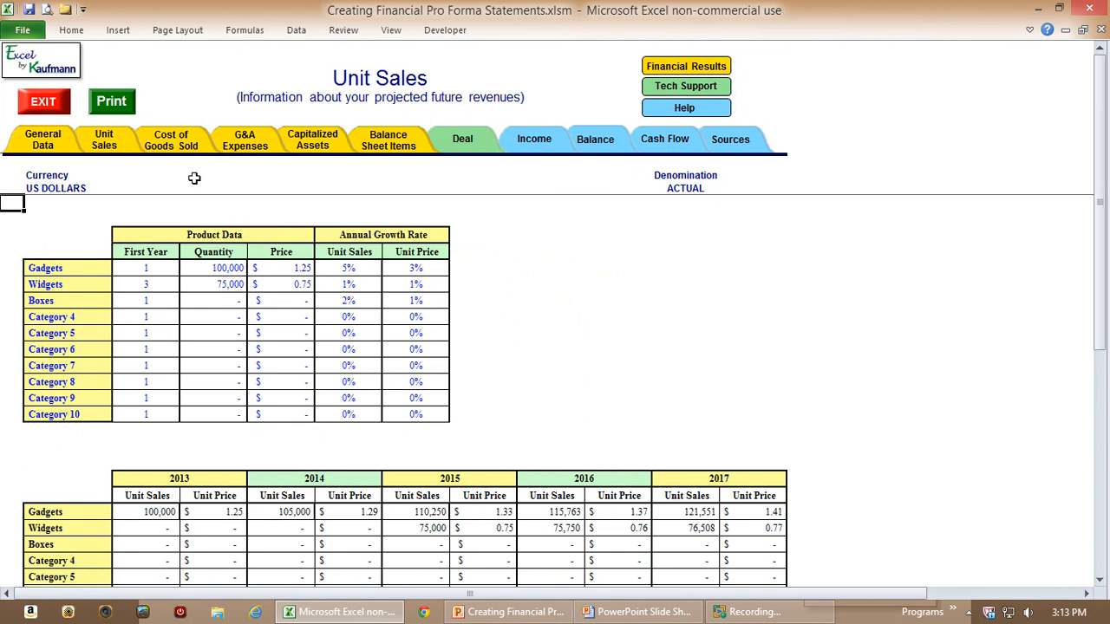
left_click(170, 139)
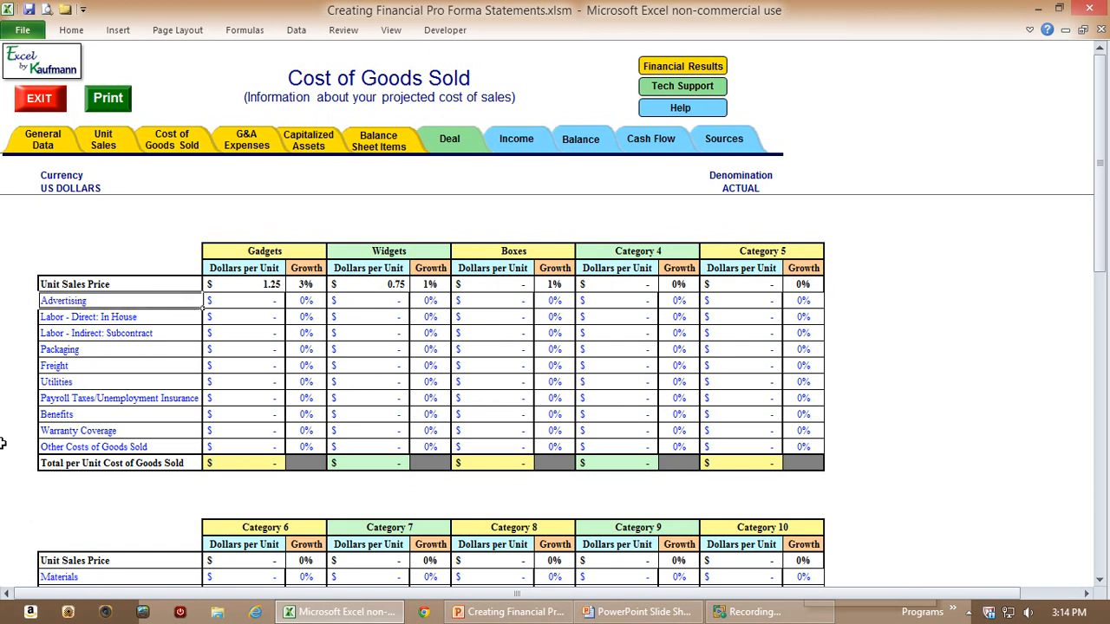
mouse_move(252, 295)
type("0.75")
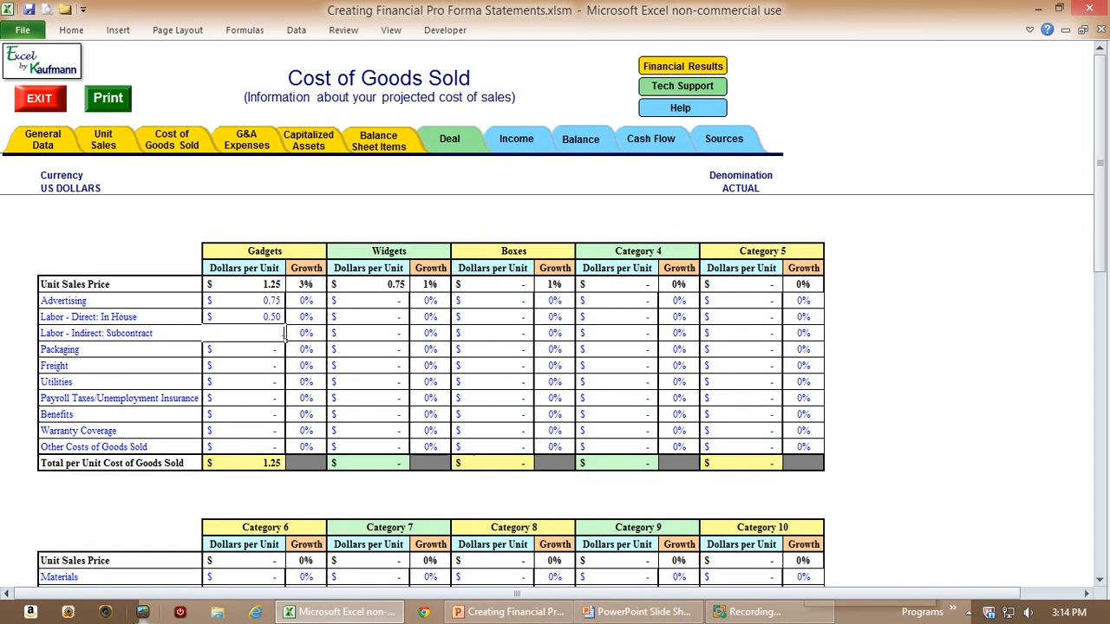
- Enter per-unit costs such as 0.25 for Gadgets and Widgets so Gadgets totals $1.50 and flags a loss
type("0.25")
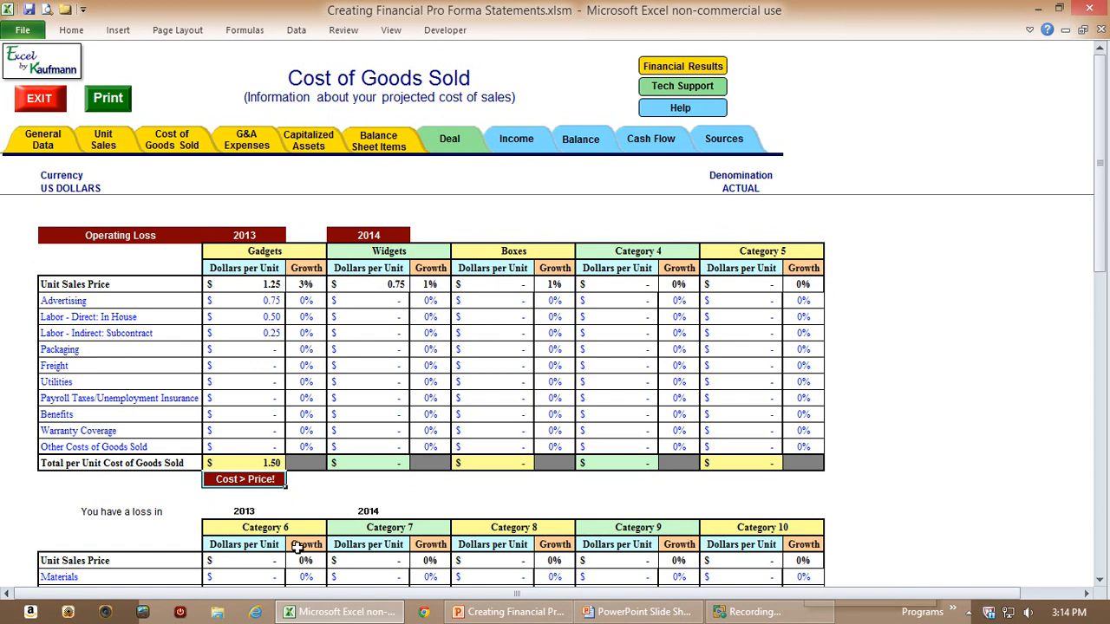
mouse_move(347, 328)
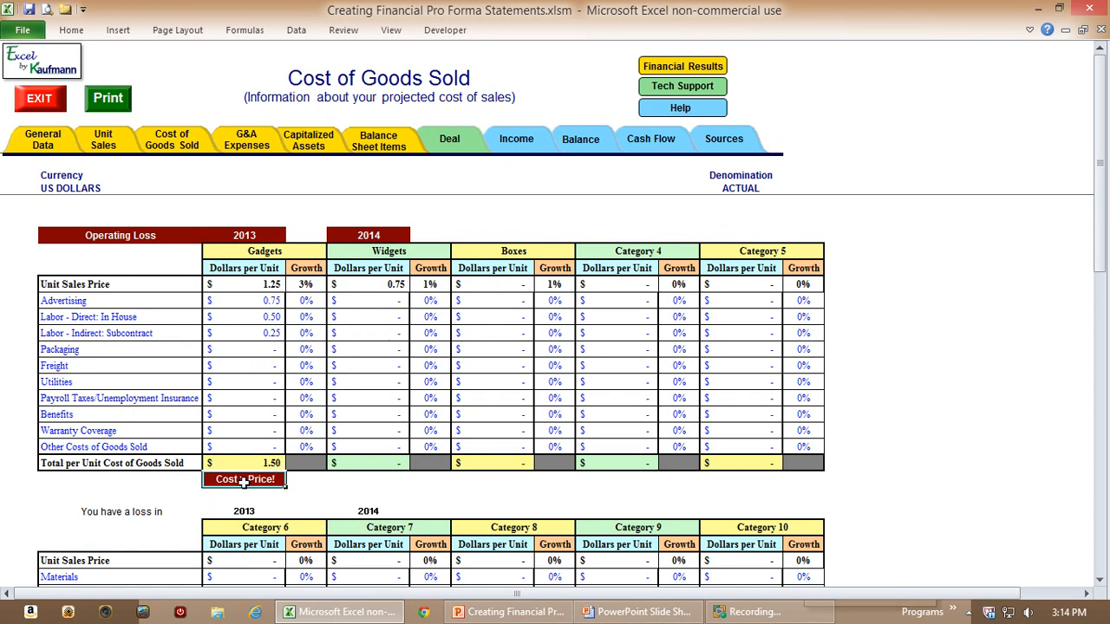
left_click(368, 236)
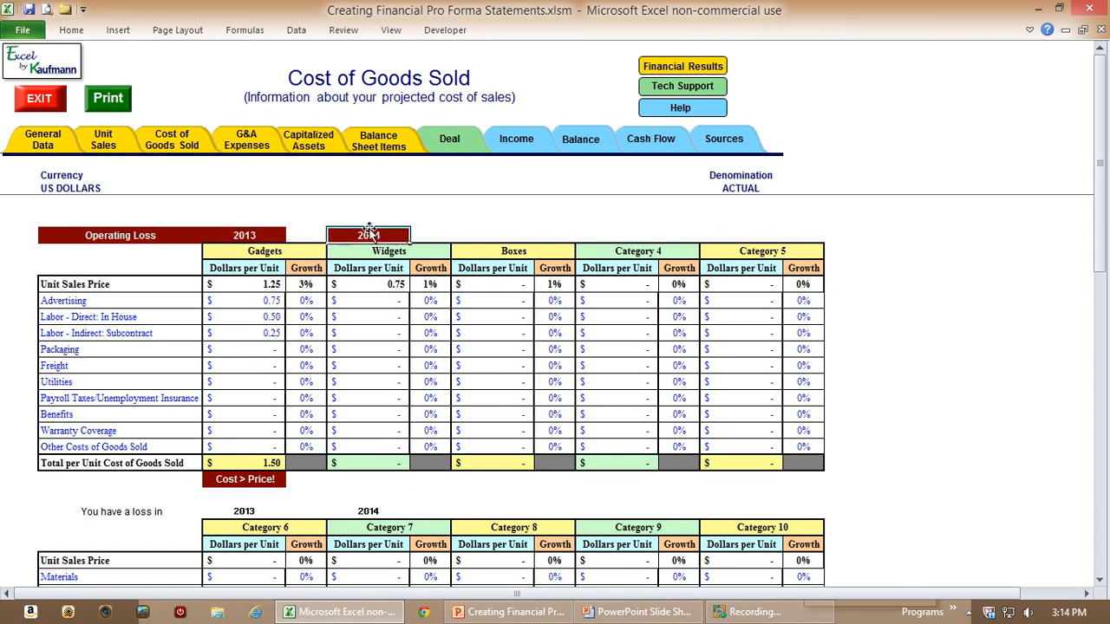
left_click(120, 236)
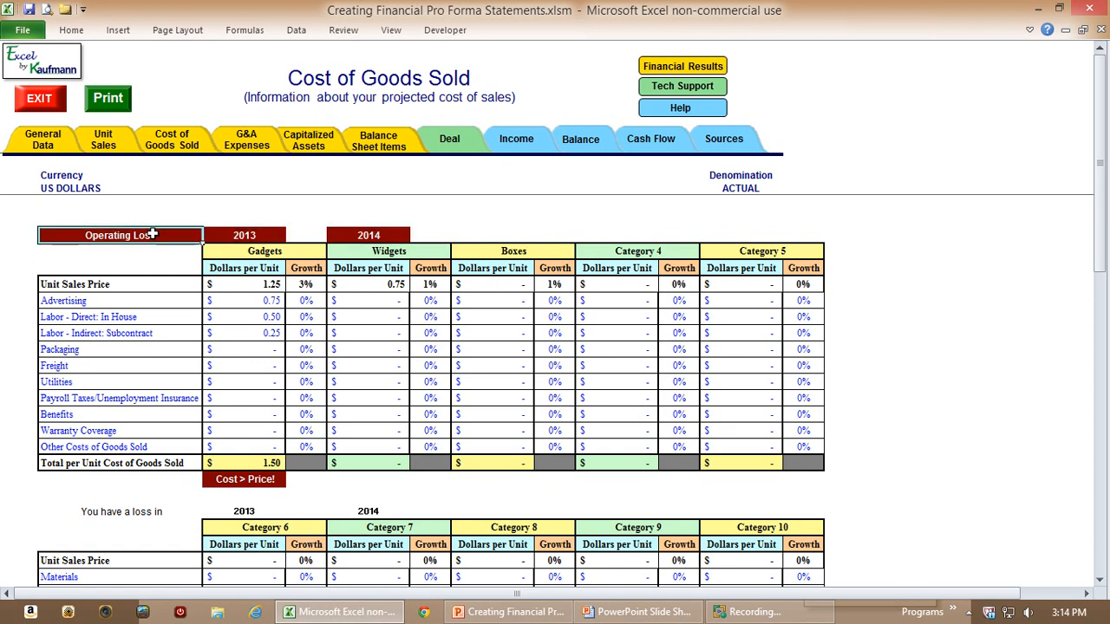
mouse_move(222, 215)
type("1")
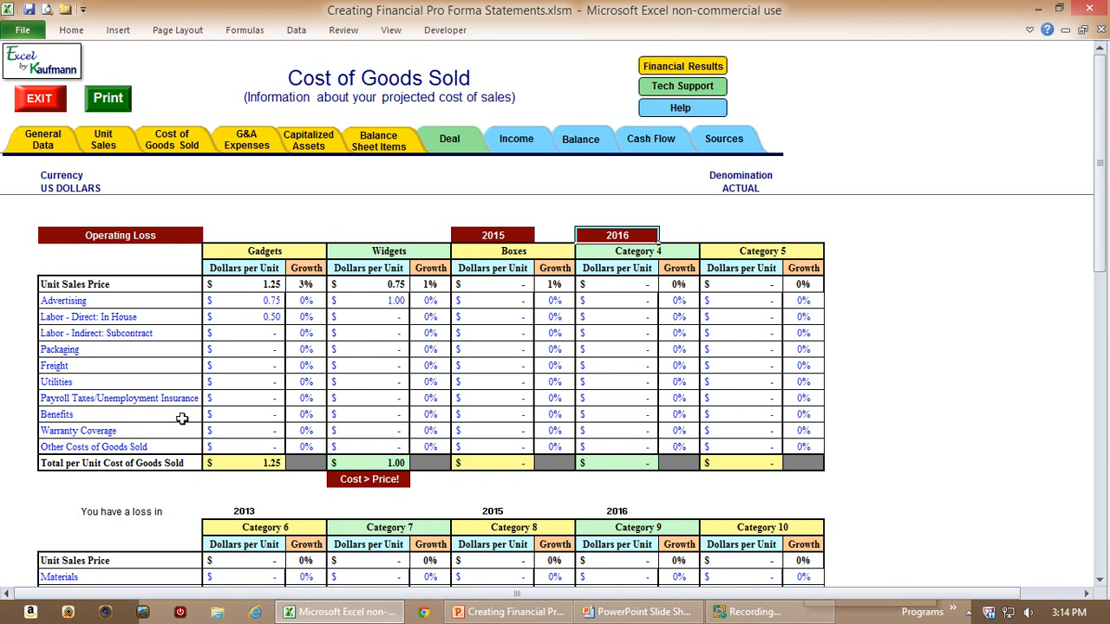
mouse_move(252, 299)
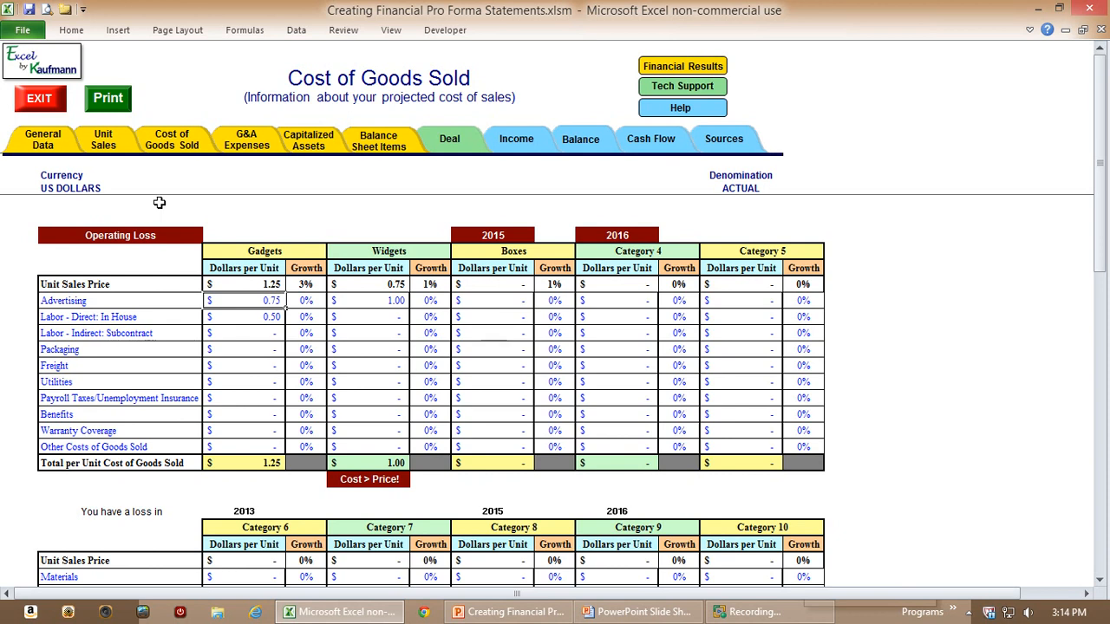
mouse_move(118, 156)
type("0.5")
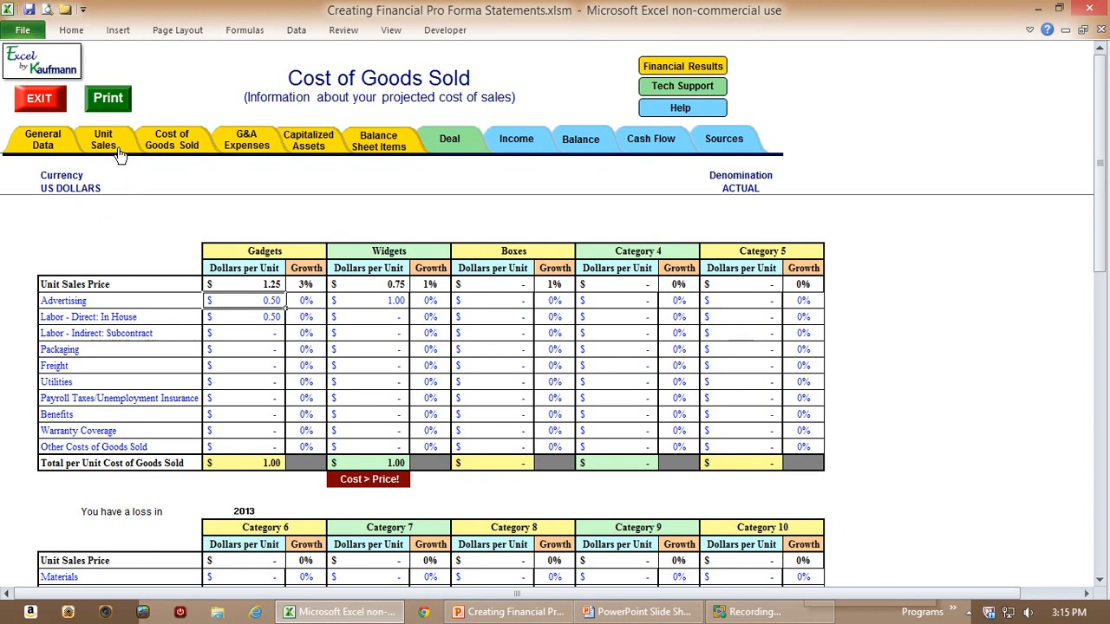
mouse_move(619, 168)
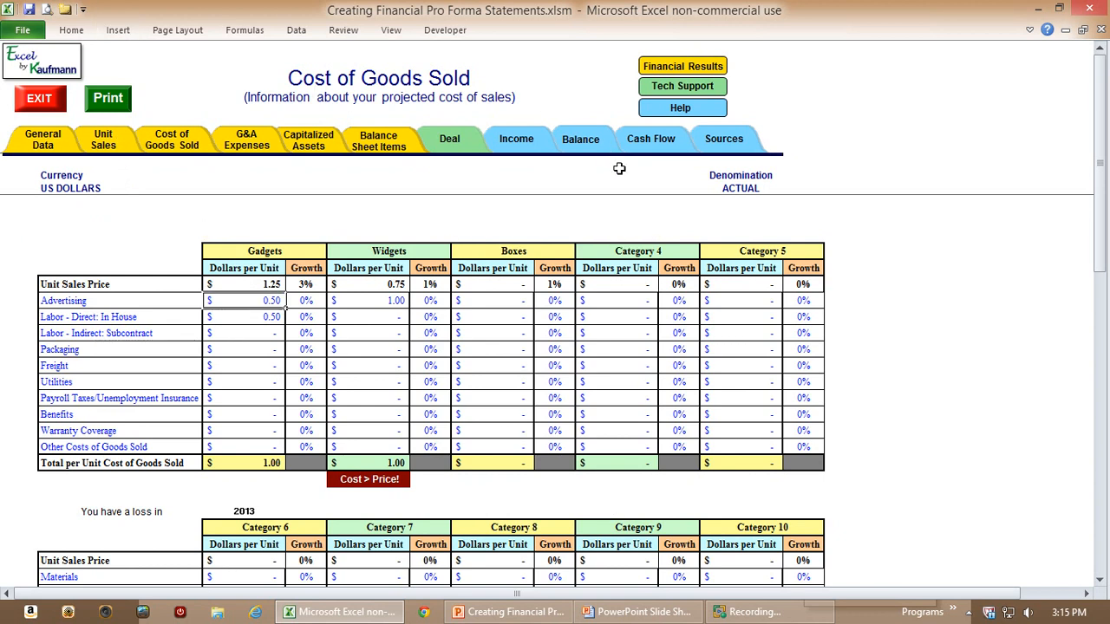
mouse_move(683, 87)
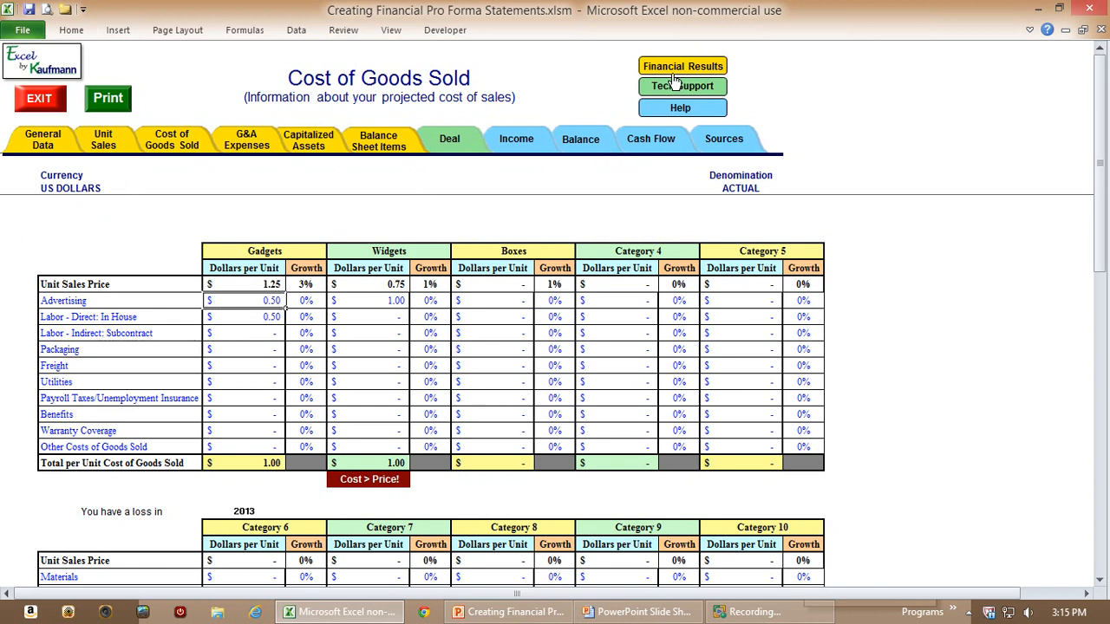
- Show the Financial Results summary at top right and lower Gadgets advertising cost to 0.25
left_click(683, 66)
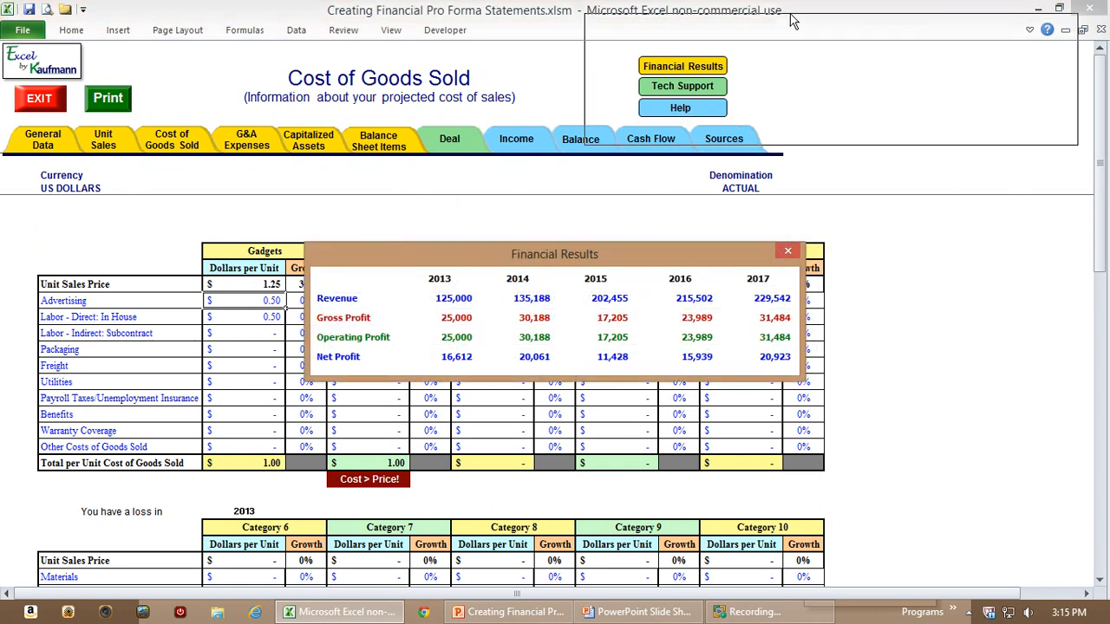
left_click_drag(555, 254, 831, 21)
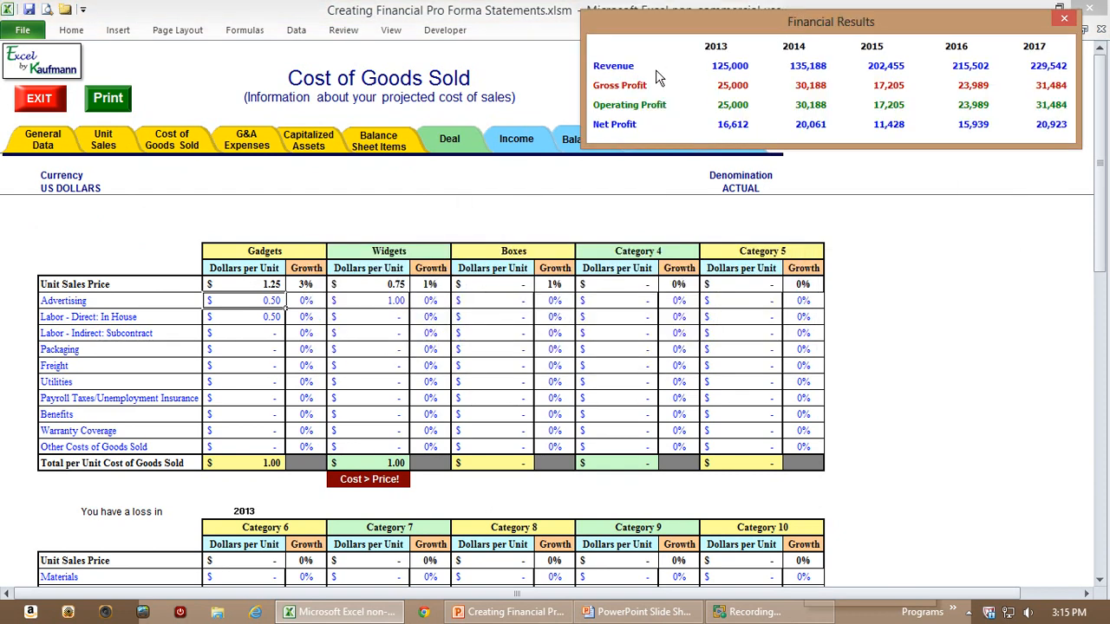
mouse_move(239, 337)
type("0.75")
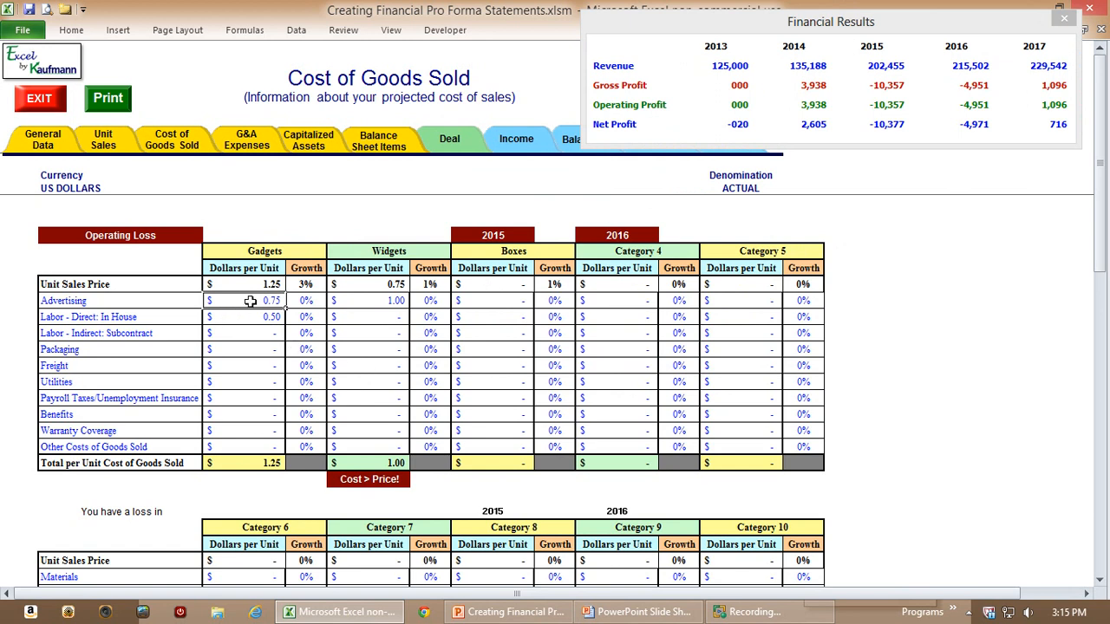
left_click(243, 302)
type("0.25")
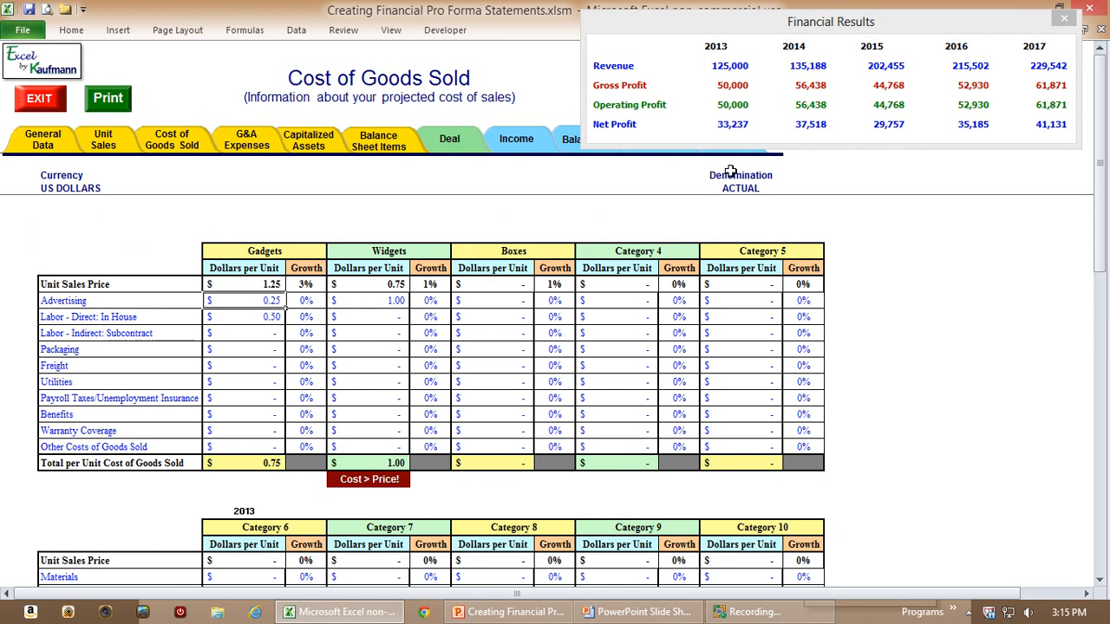
mouse_move(431, 473)
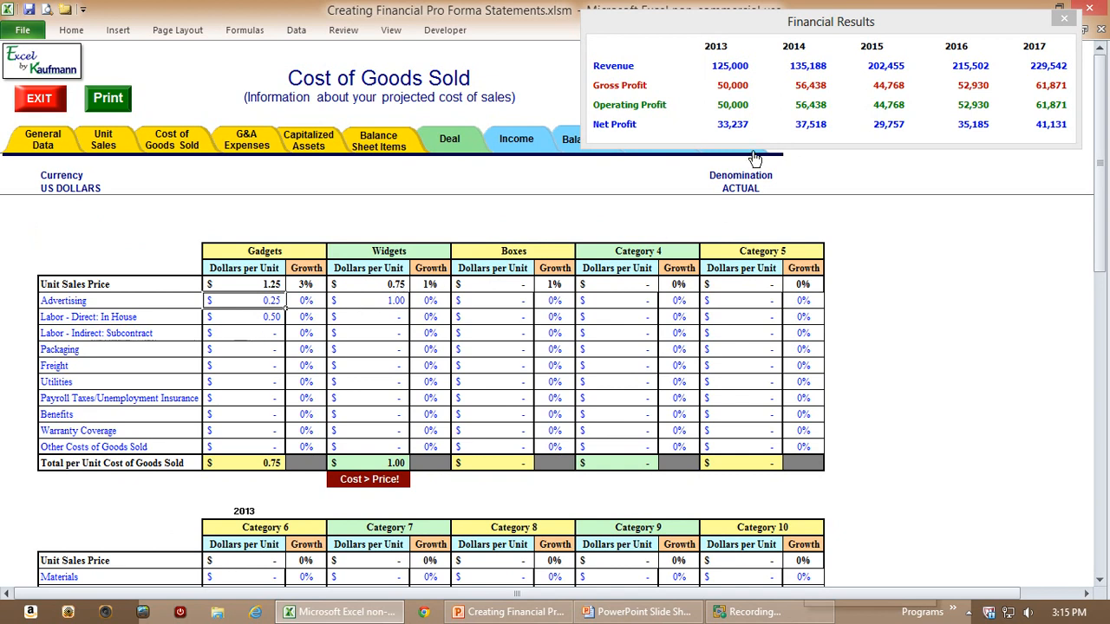
mouse_move(486, 390)
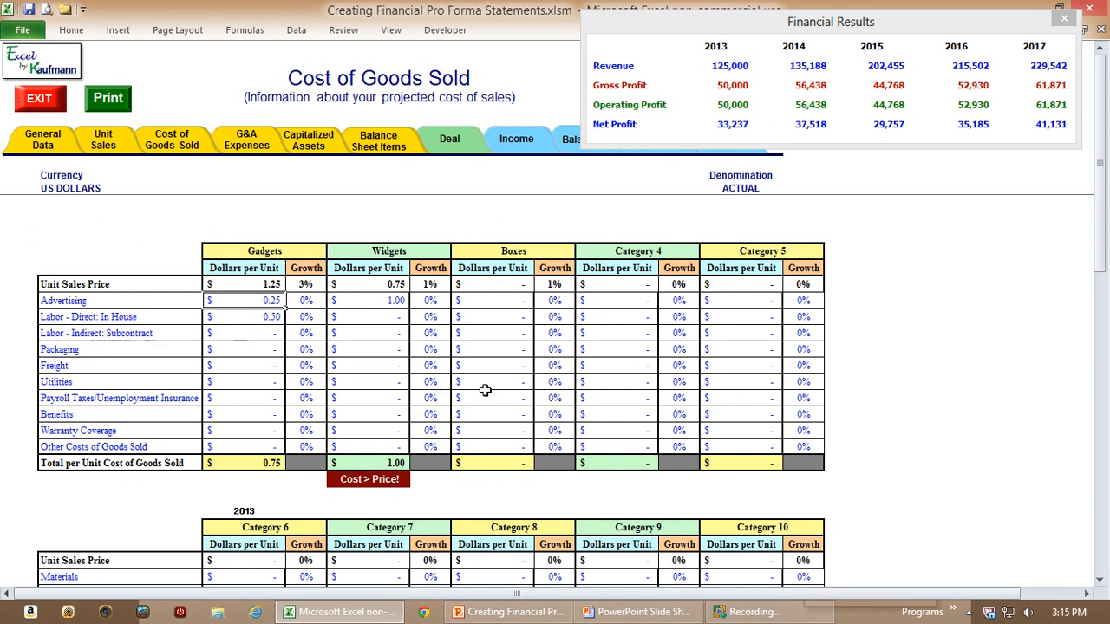
left_click(368, 300)
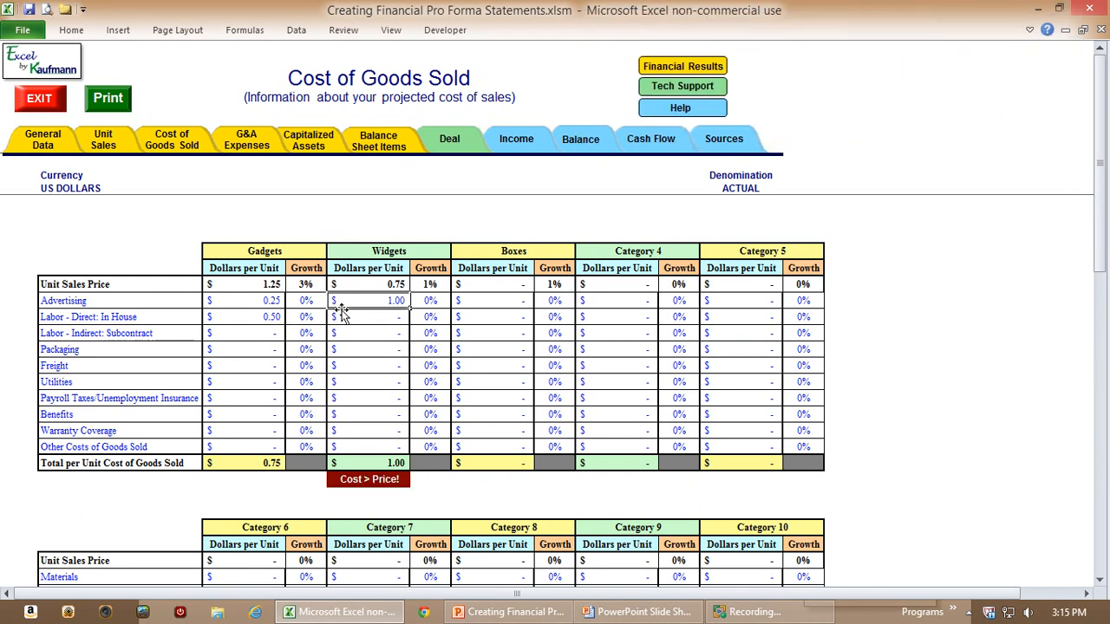
- Set the Gadgets direct labor cost to 1.25 on the Cost of Goods Sold sheet
left_click(104, 139)
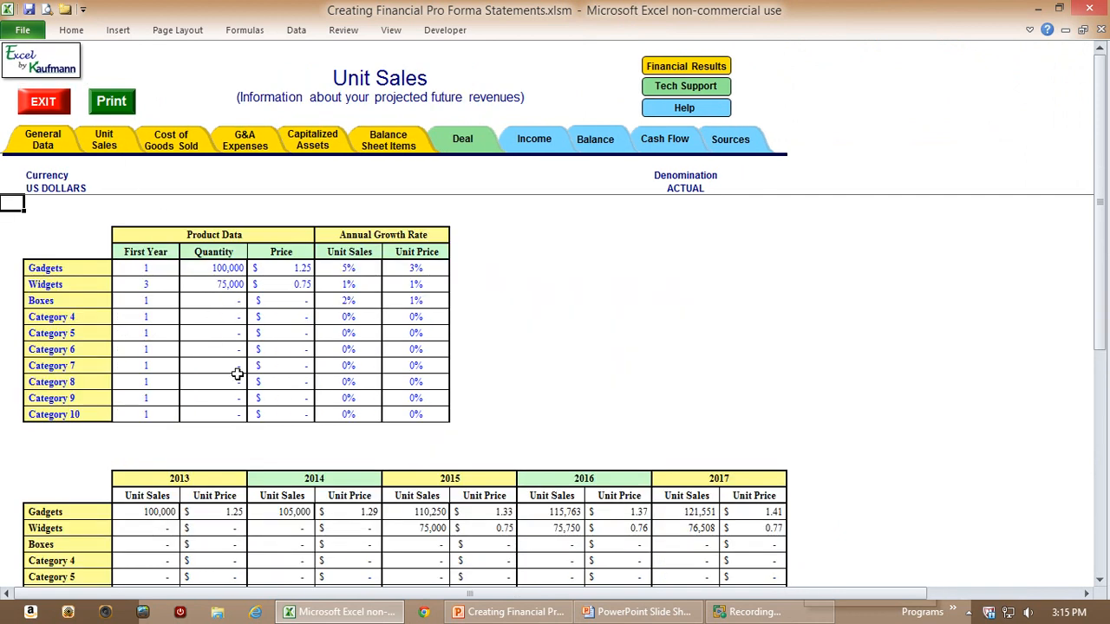
left_click(170, 139)
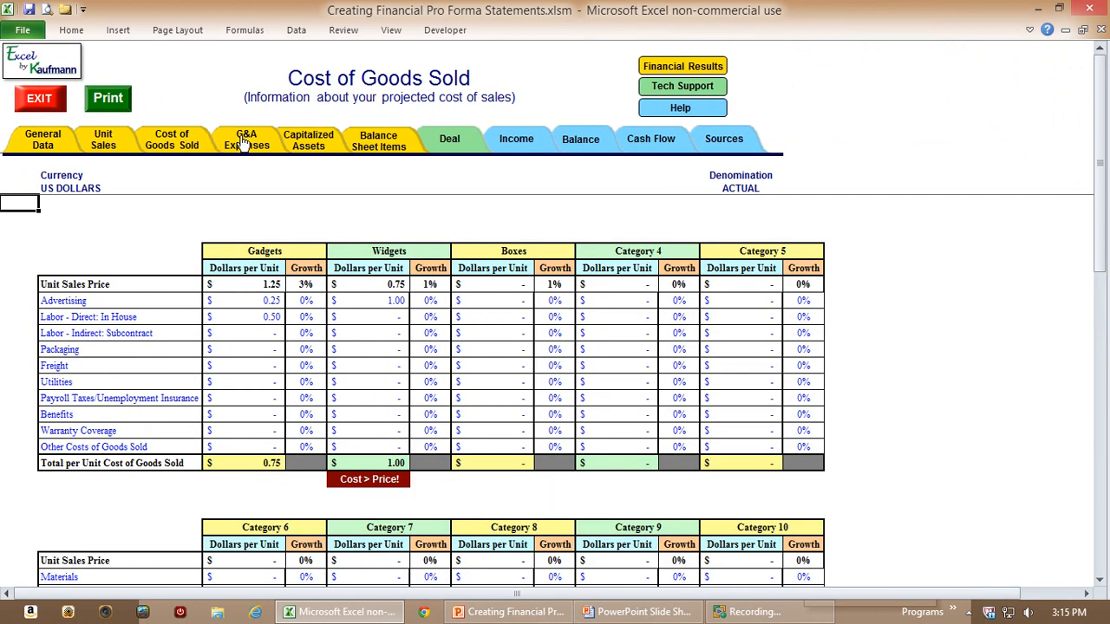
mouse_move(329, 302)
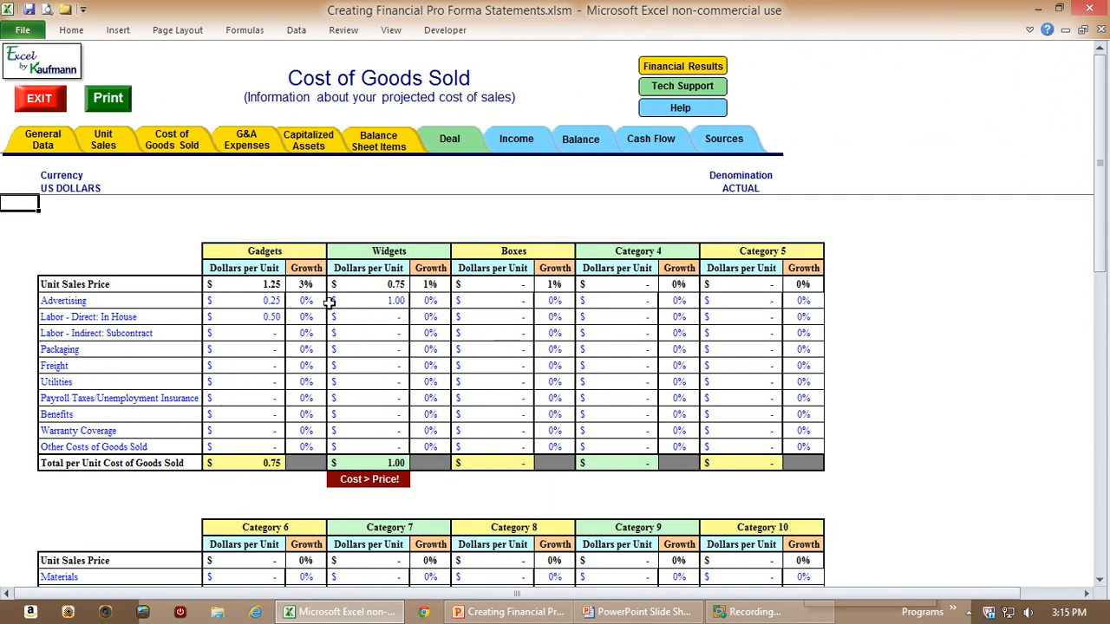
left_click(243, 316)
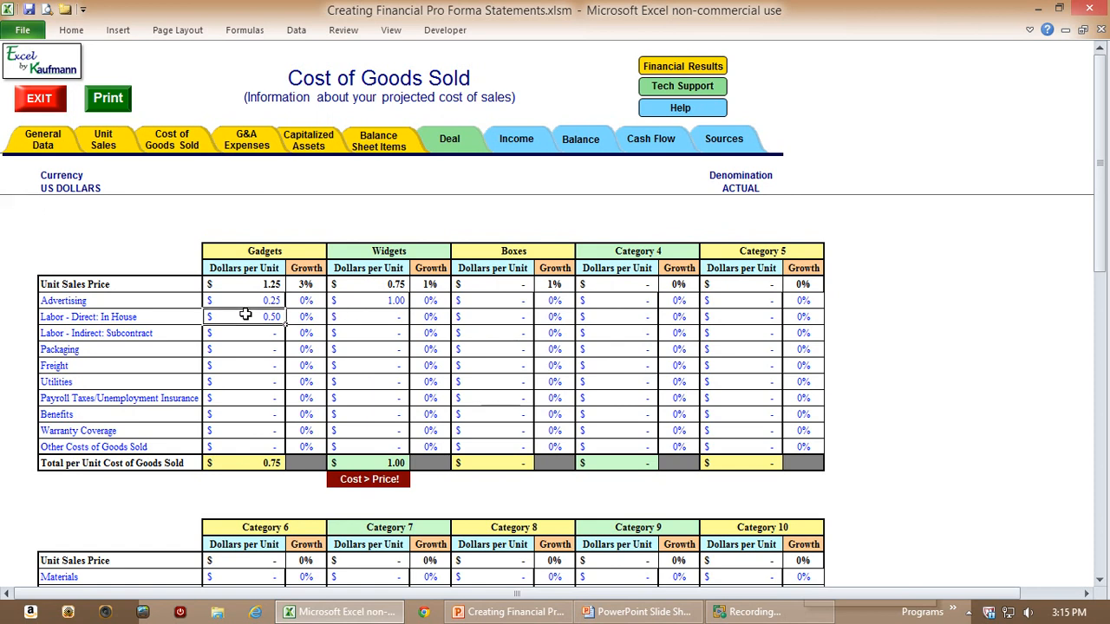
left_click(243, 315)
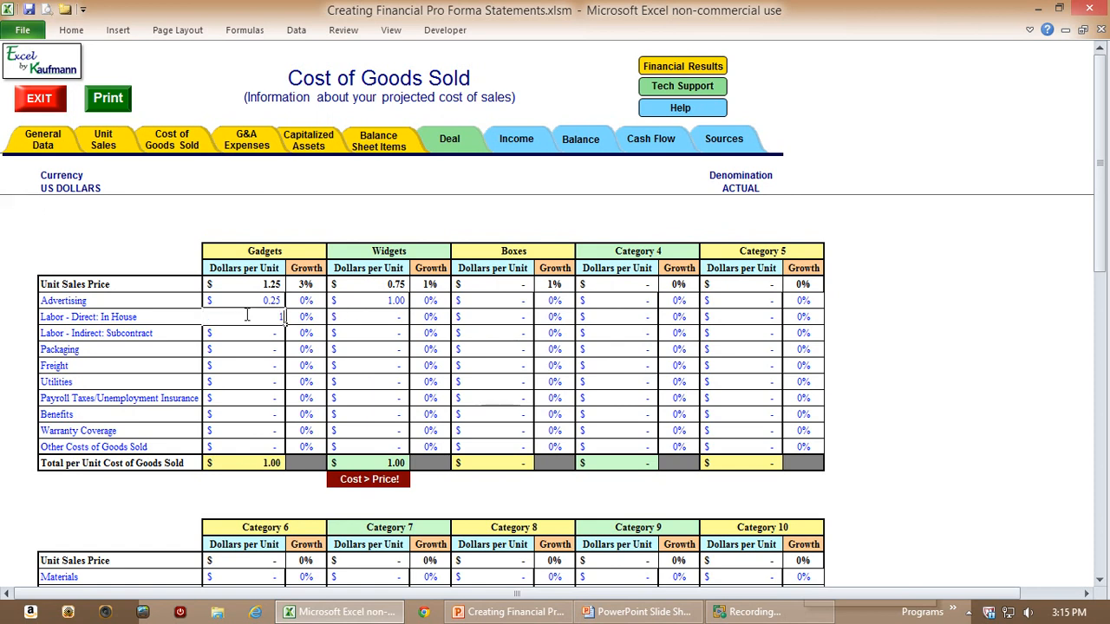
type("1.25")
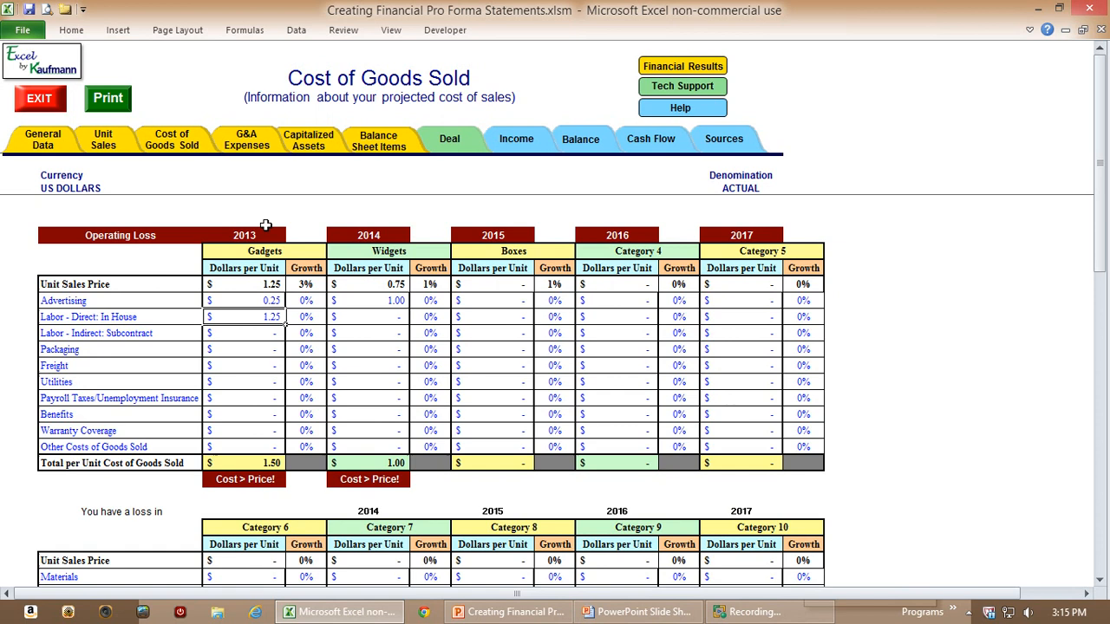
mouse_move(111, 156)
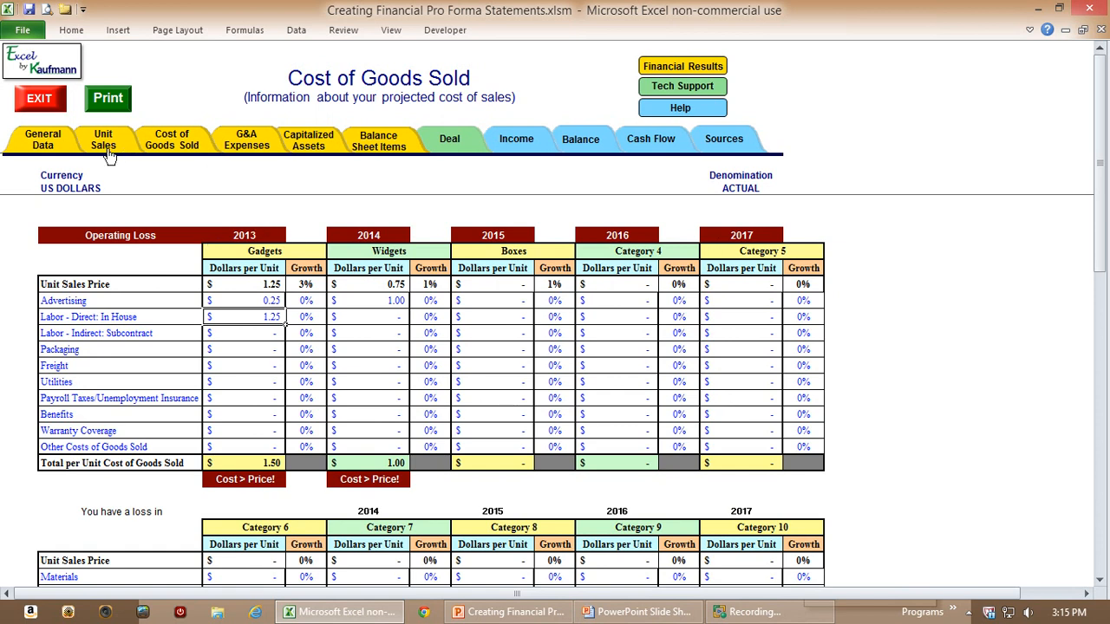
- Visit the G&A Expenses sheet, show the Financial Results summary and return to Cost of Goods Sold
left_click(105, 139)
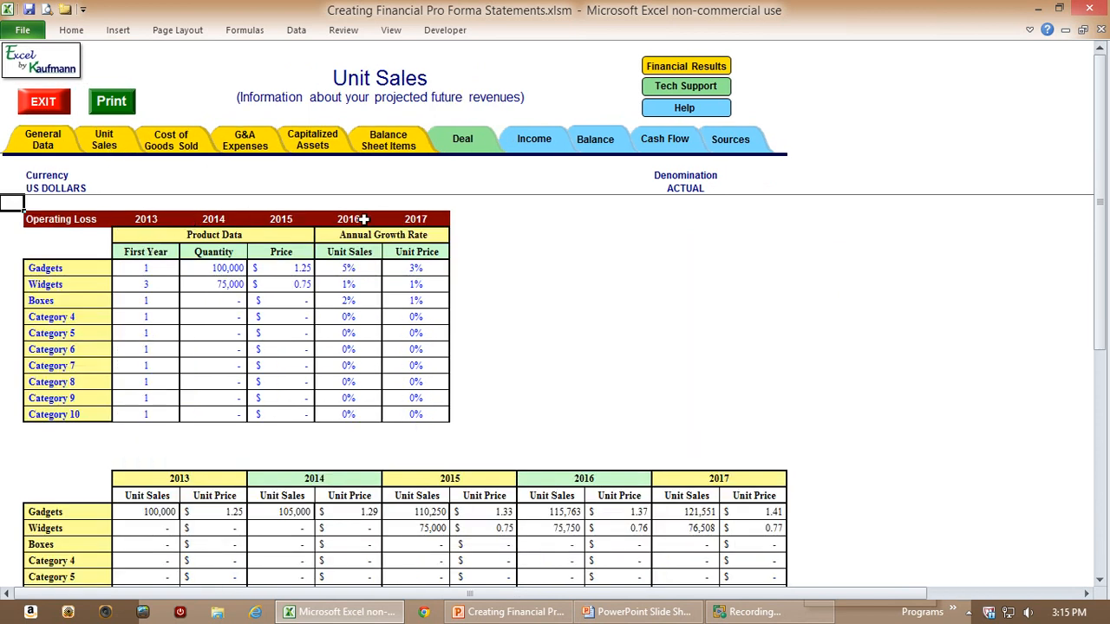
left_click(244, 139)
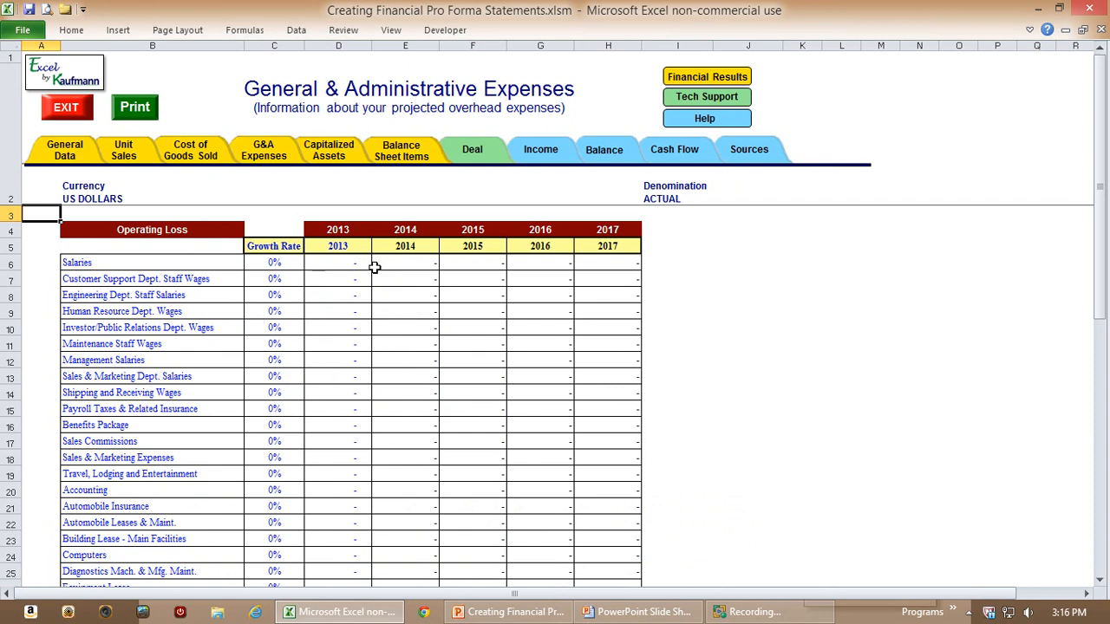
mouse_move(402, 312)
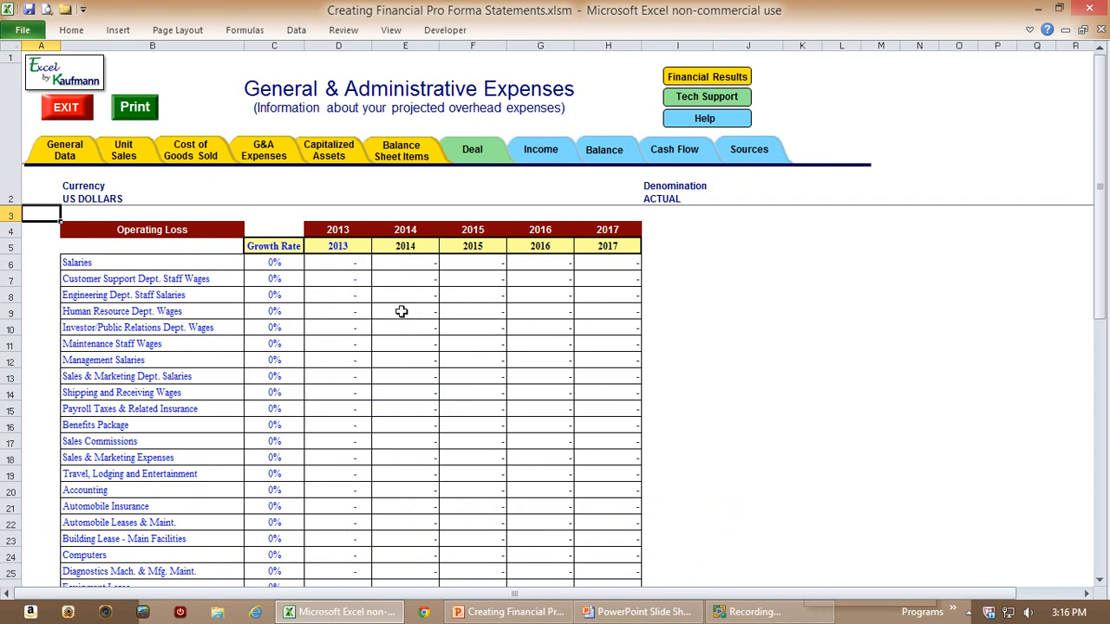
mouse_move(389, 255)
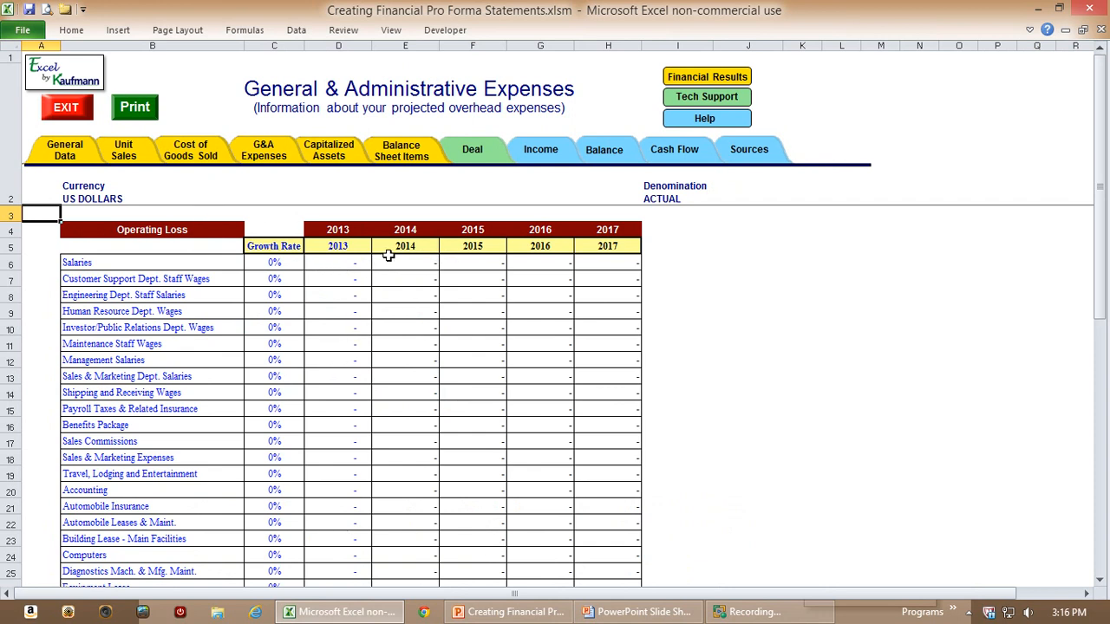
left_click(706, 77)
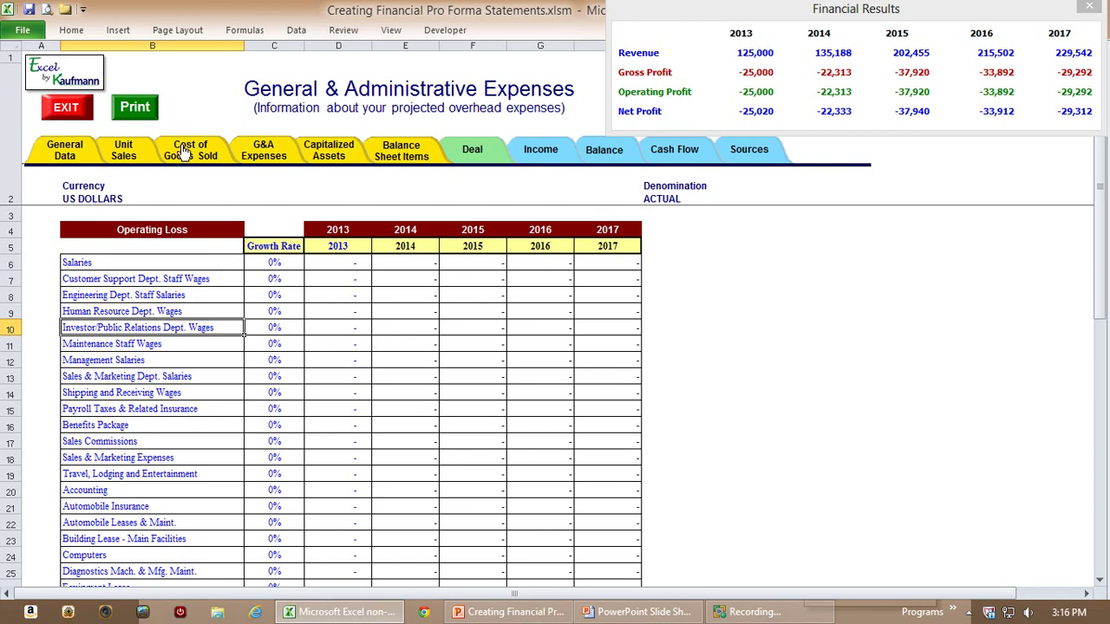
mouse_move(170, 160)
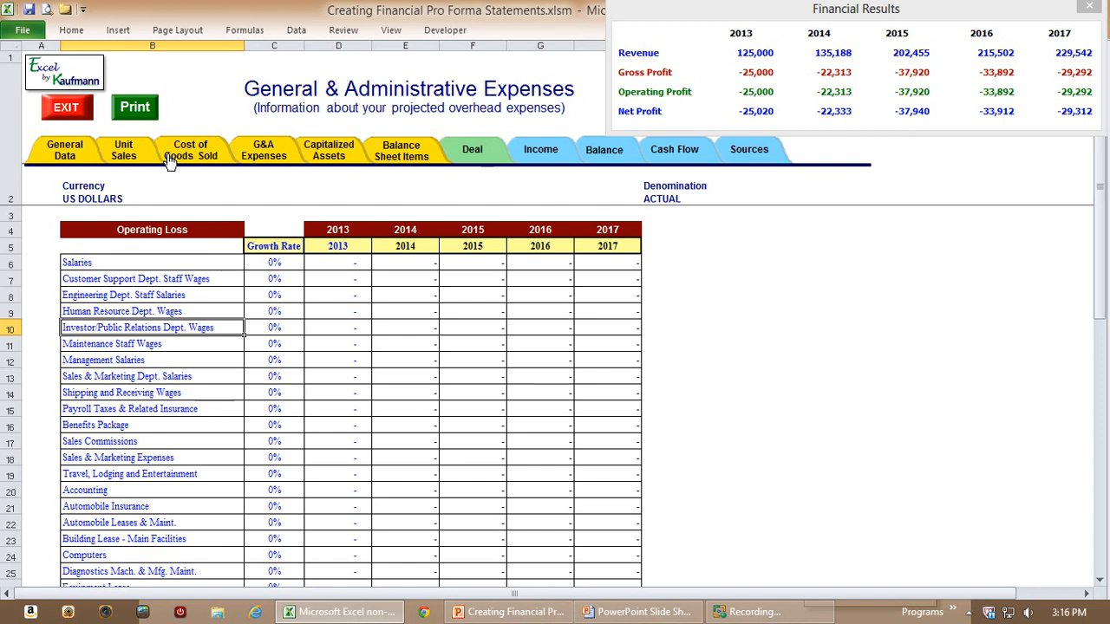
mouse_move(212, 165)
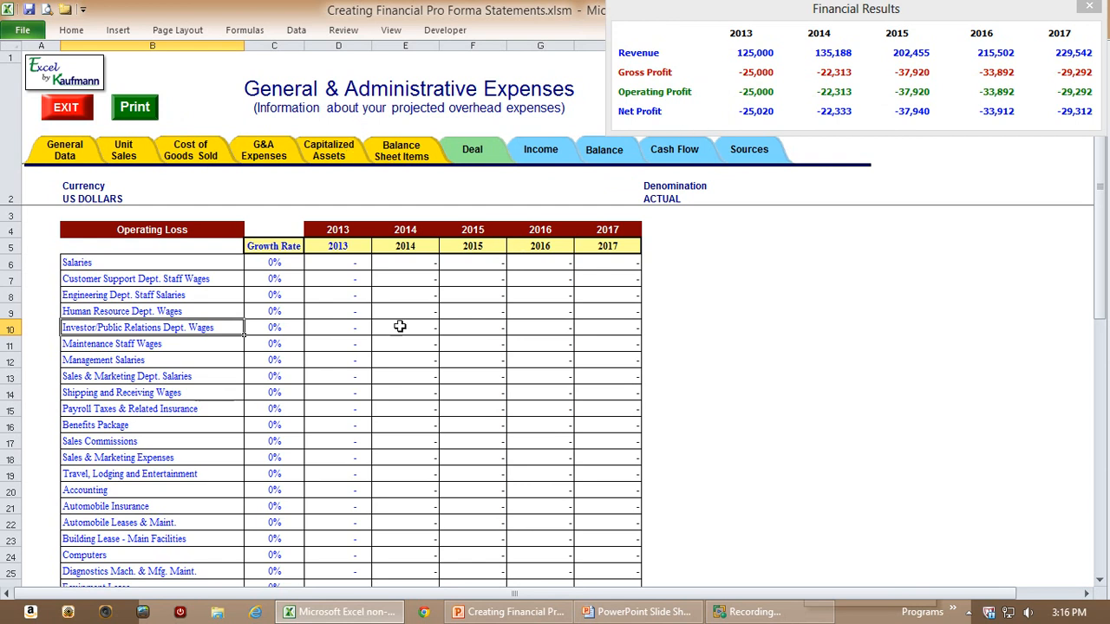
left_click(191, 149)
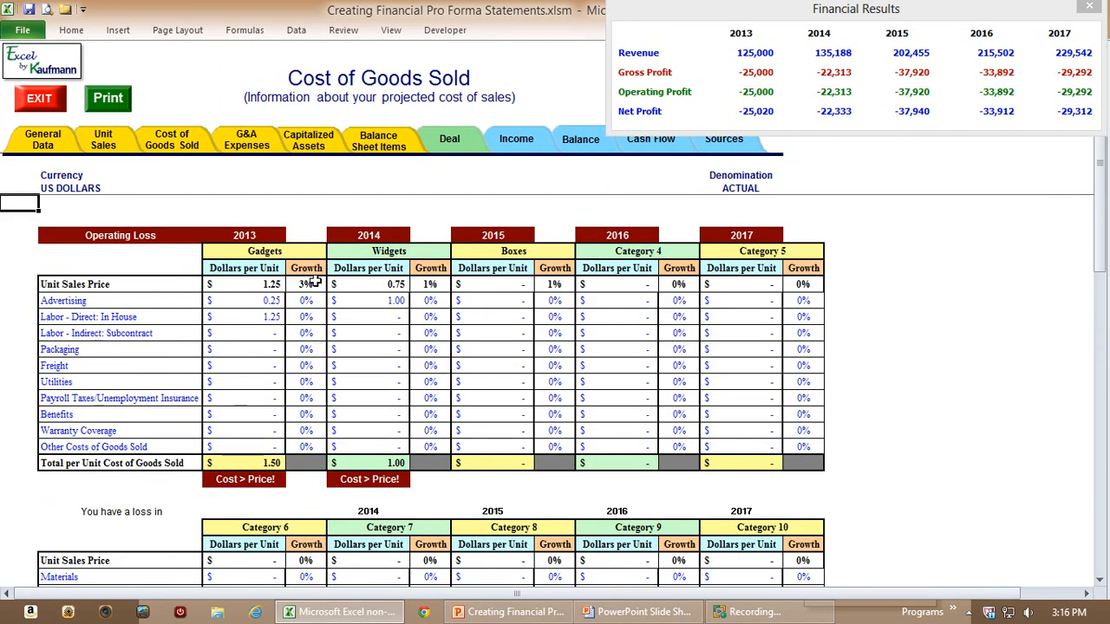
- View the Income Statement and Statement of Cash Flows, ending on the Sources and Uses statement
left_click(243, 316)
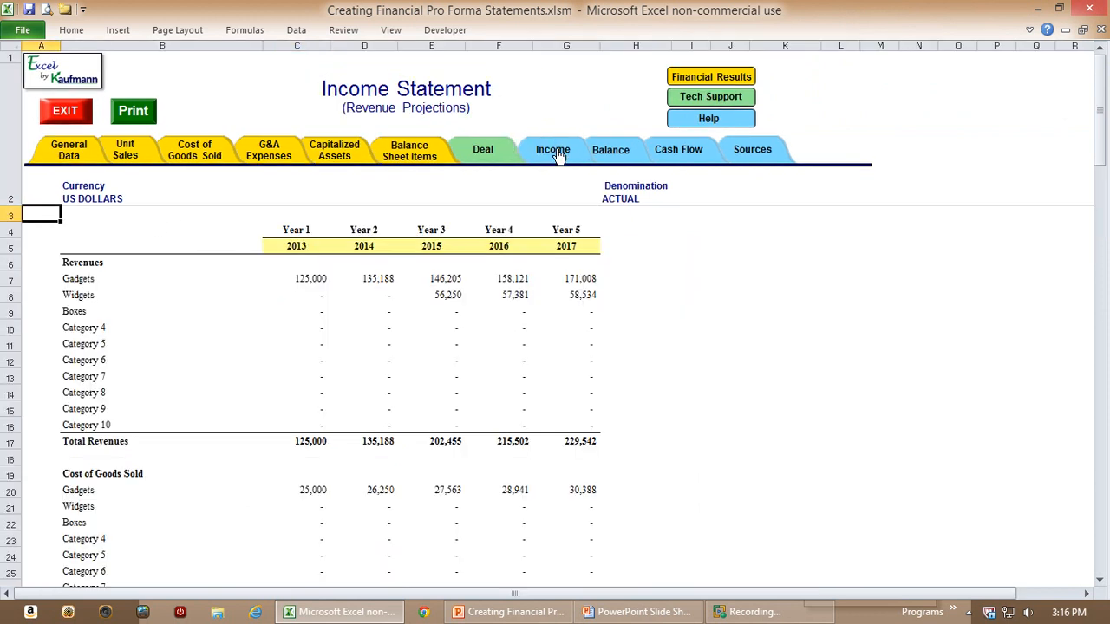
mouse_move(661, 264)
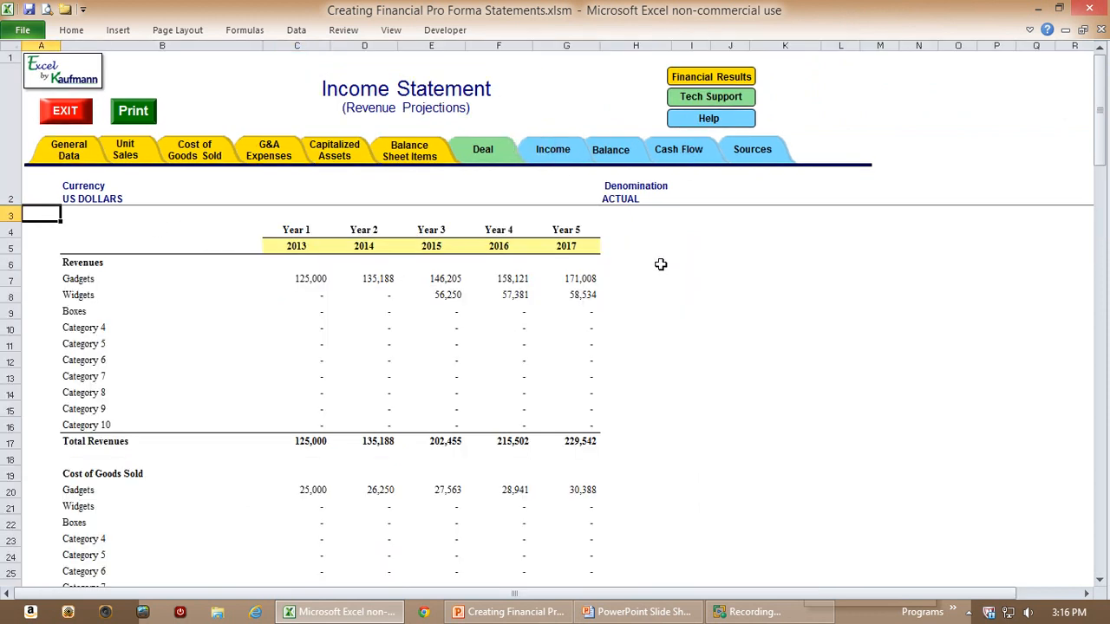
left_click(607, 149)
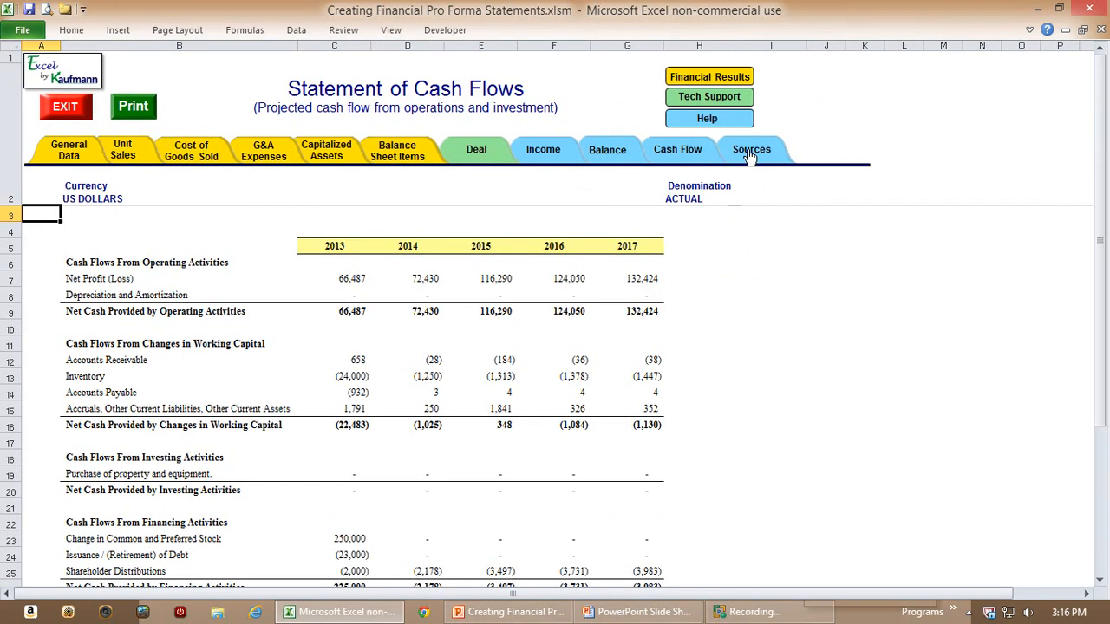
left_click(751, 149)
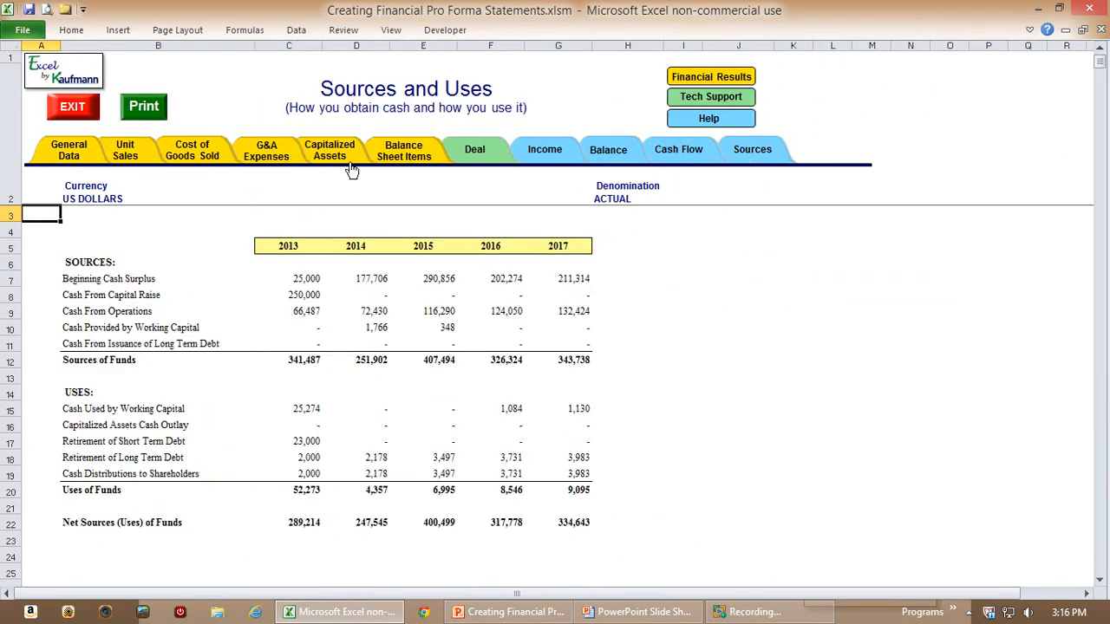
mouse_move(333, 156)
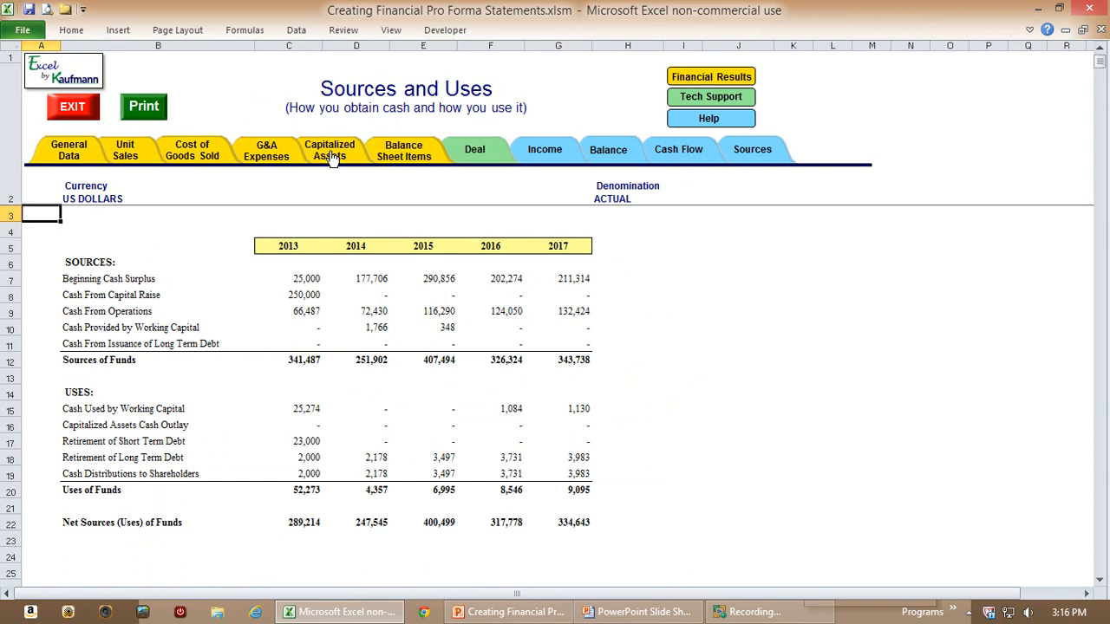
- Enter equipment purchases of 100,000 in 2013 and 250,000 in 2014 on Capitalized Assets
left_click(330, 149)
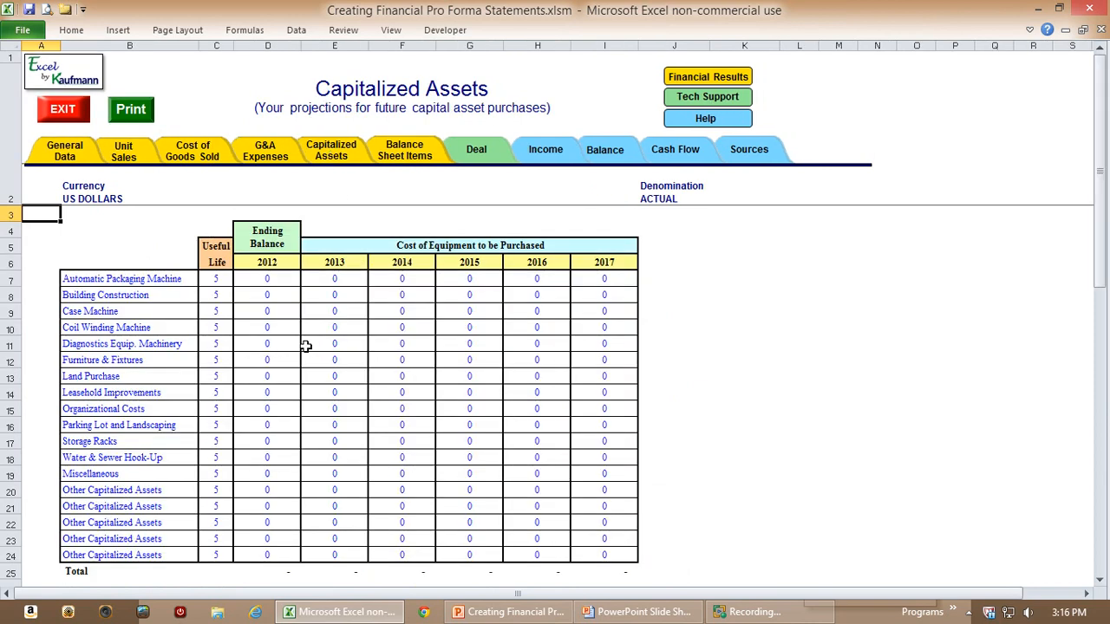
left_click(215, 277)
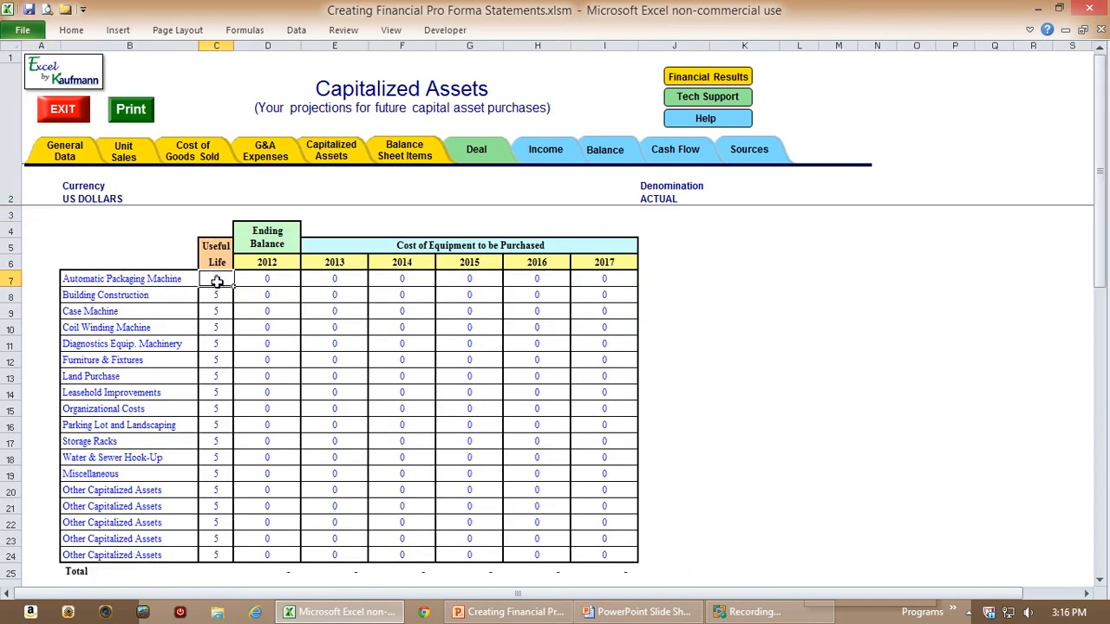
left_click(333, 295)
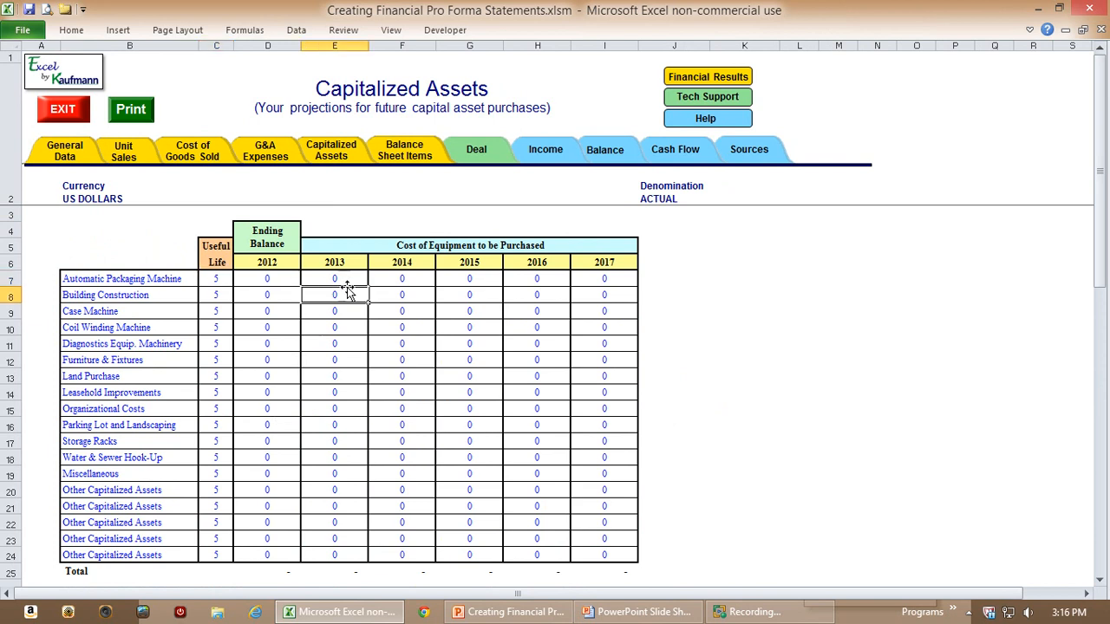
type("100000")
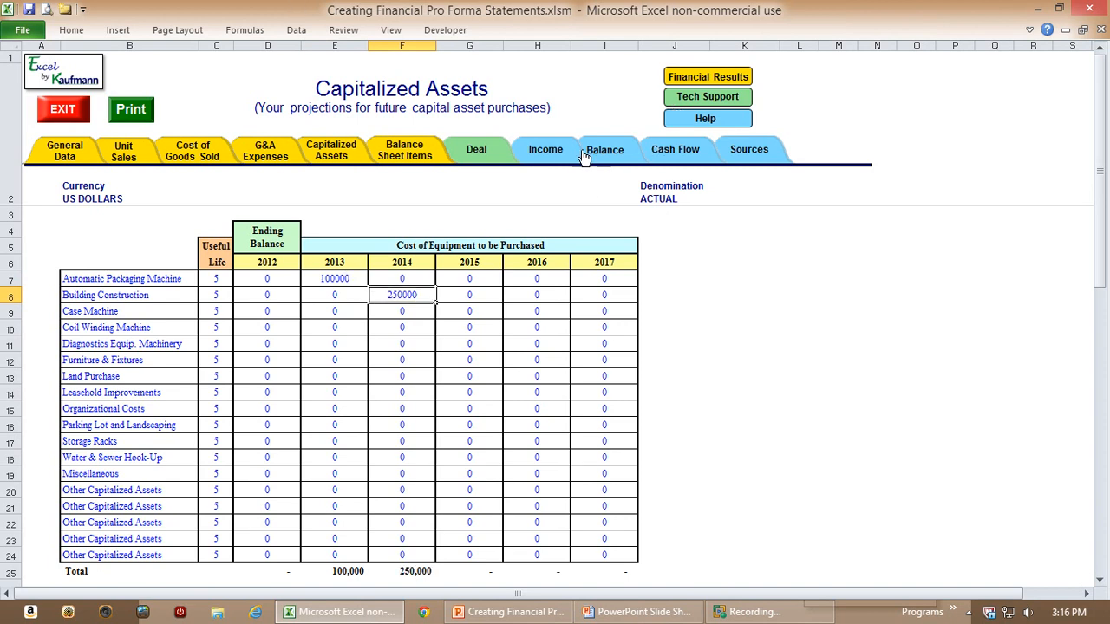
- Review the resulting 70,000 depreciation figures on the Income Statement
left_click(551, 149)
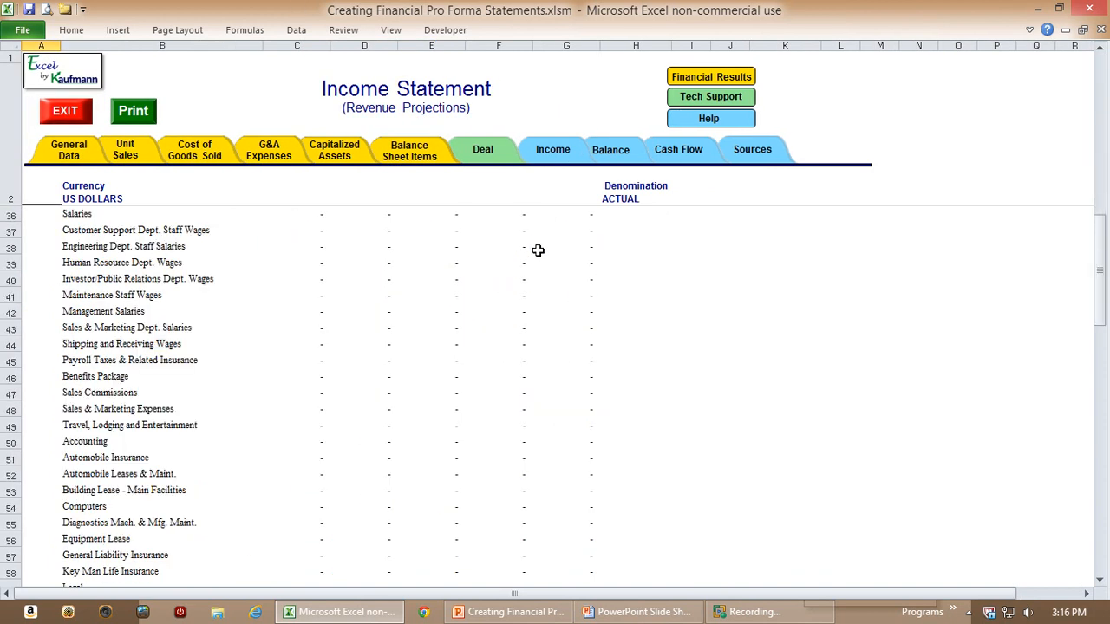
scroll("down", 3)
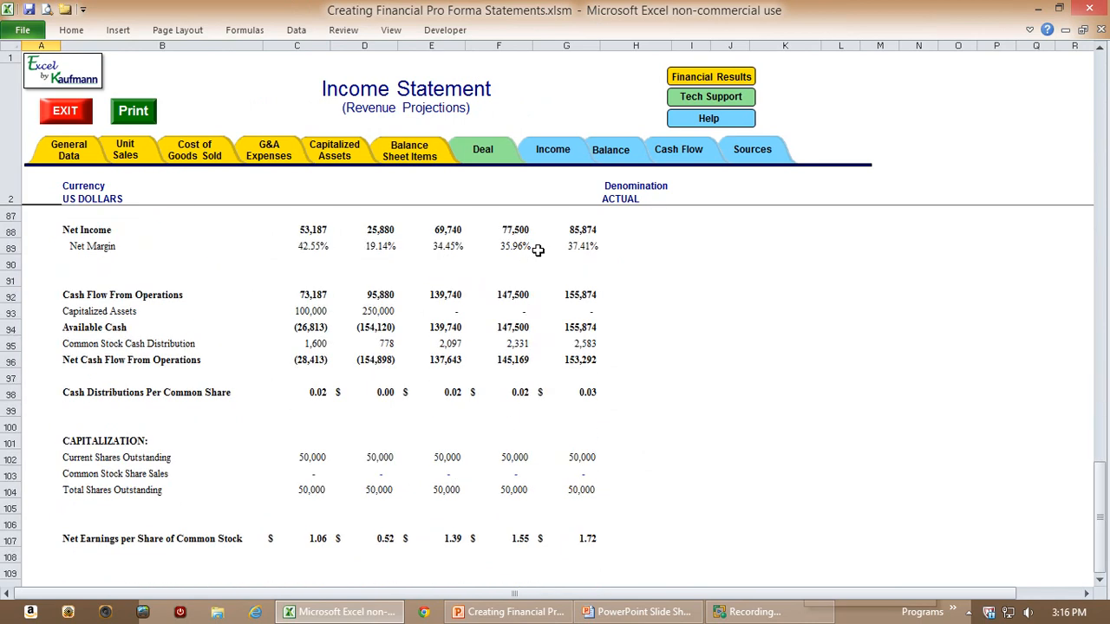
scroll("up", 3)
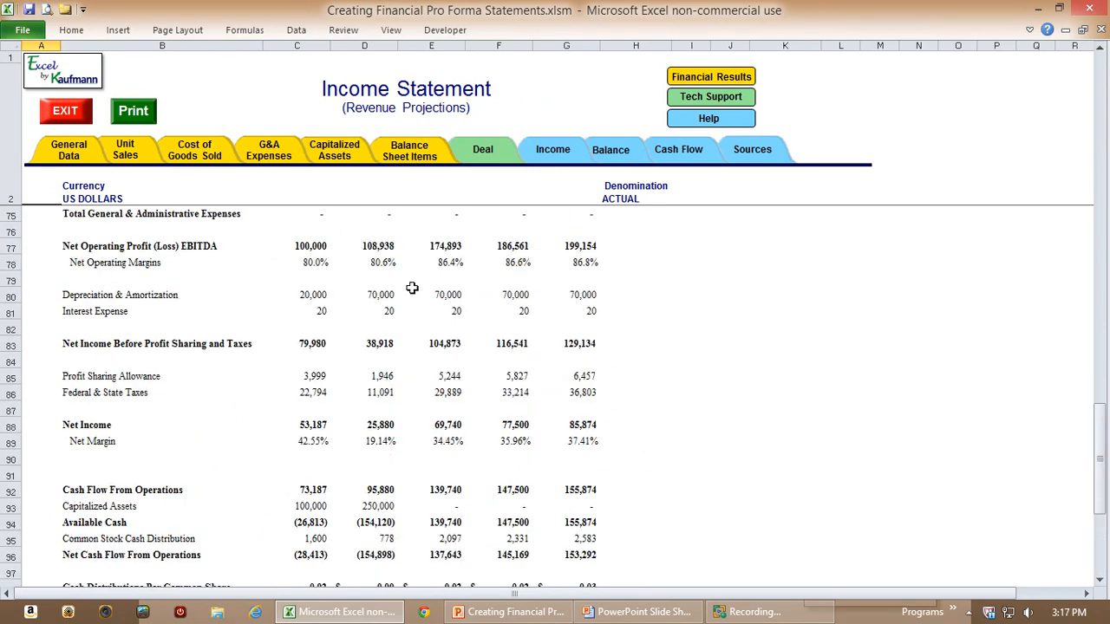
left_click(448, 295)
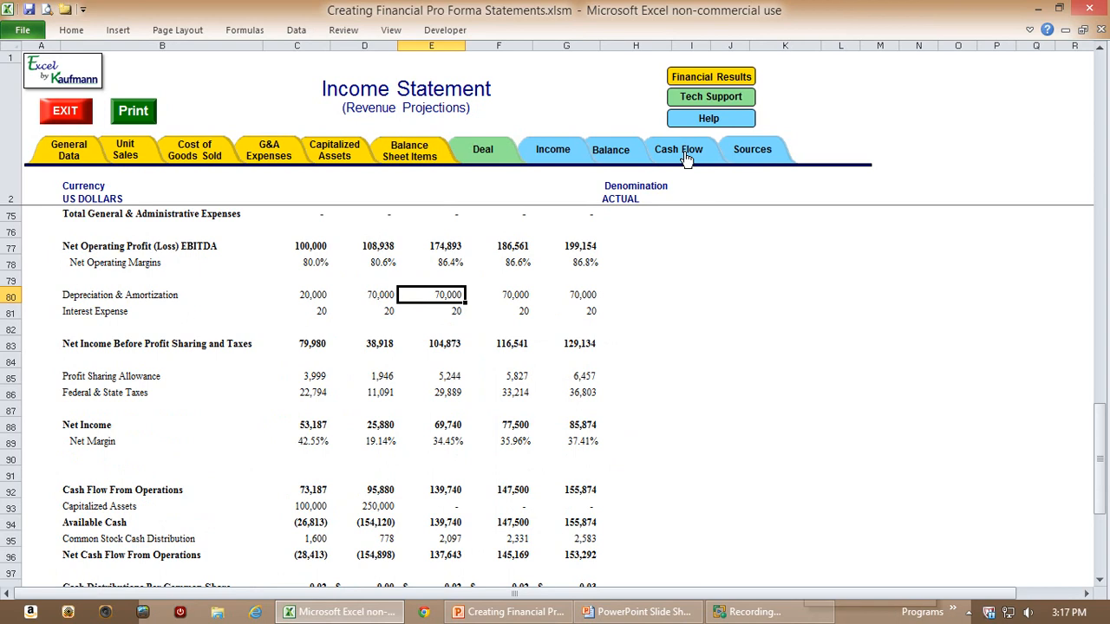
mouse_move(753, 149)
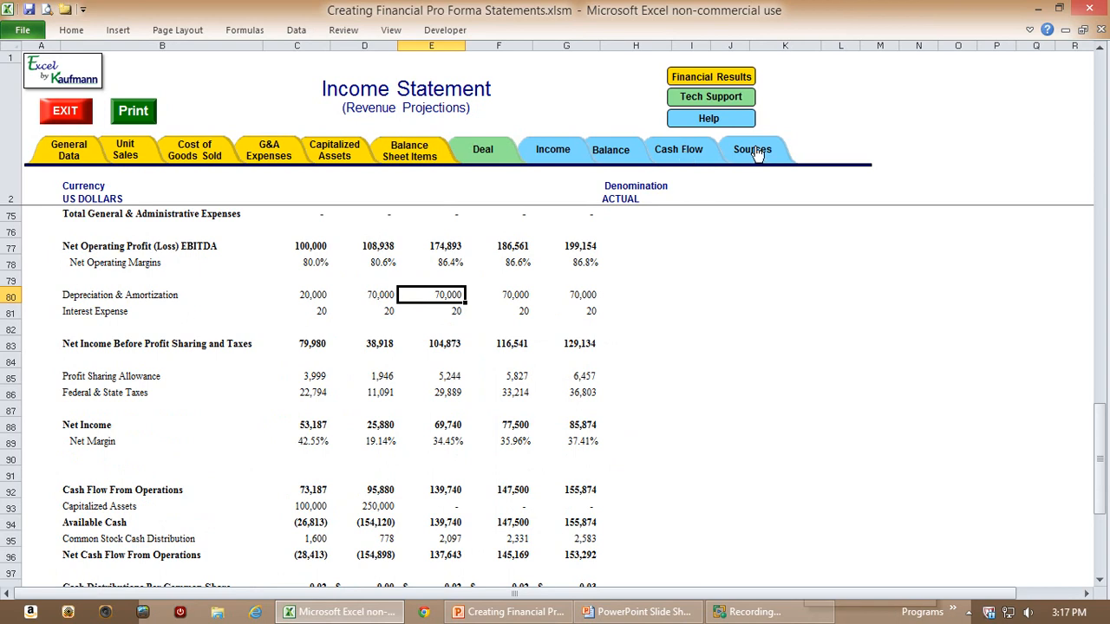
mouse_move(685, 97)
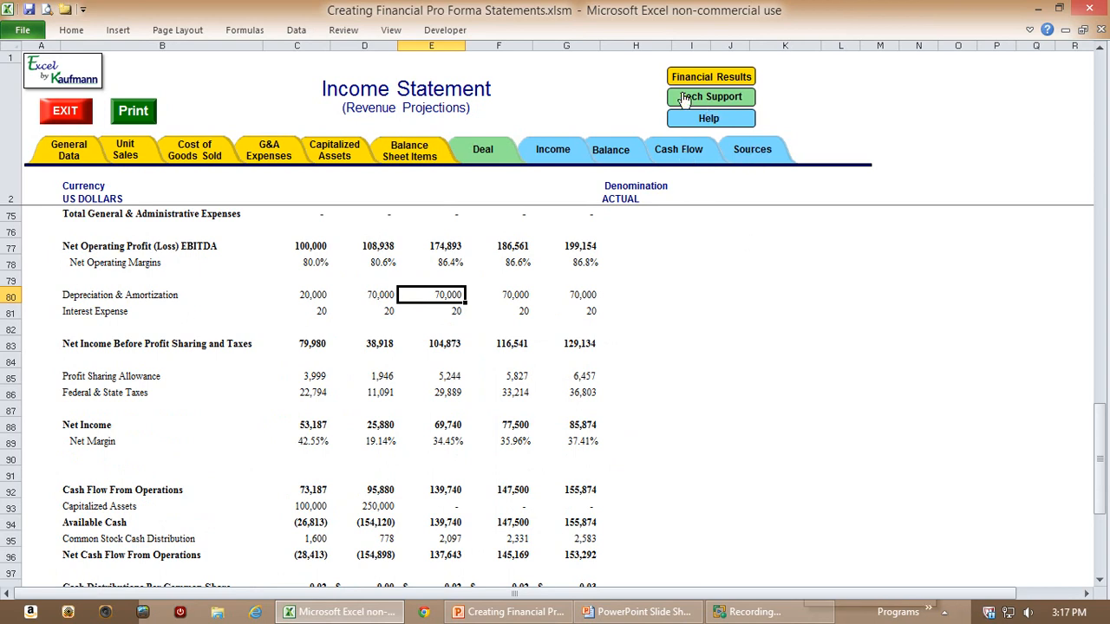
mouse_move(711, 98)
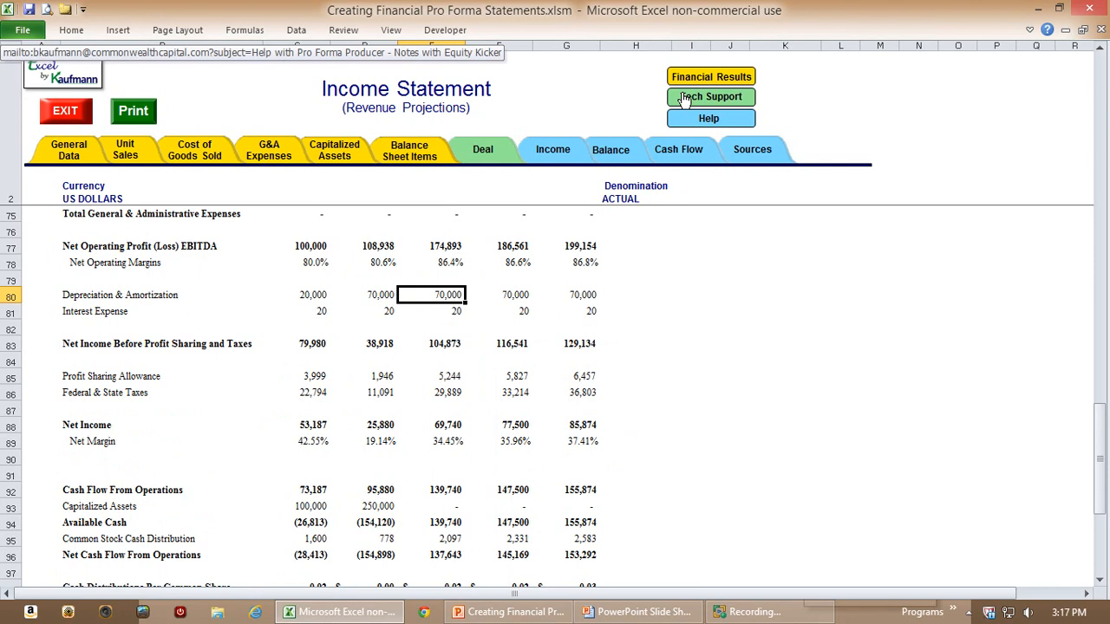
mouse_move(762, 170)
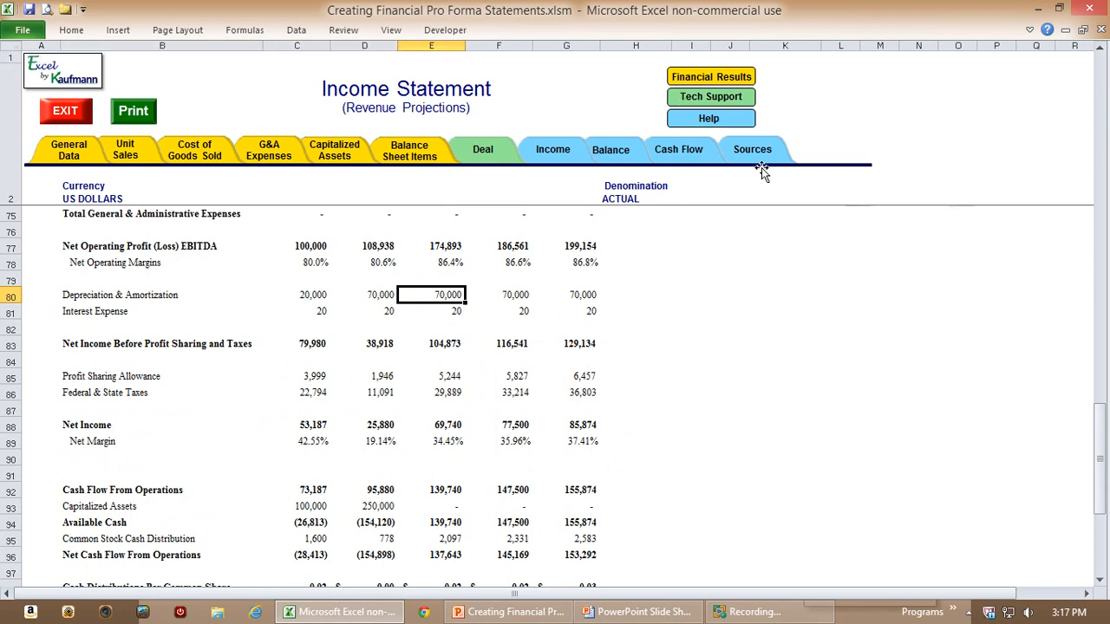
- Read the backup copy, system information and entering data help topics, then close help
left_click(712, 118)
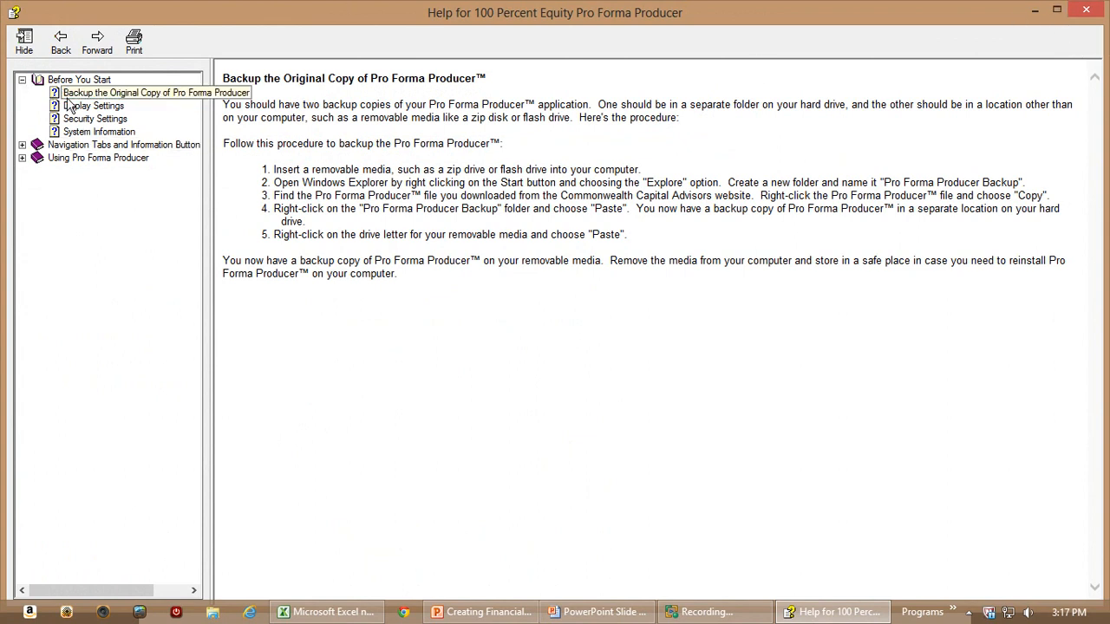
left_click(131, 93)
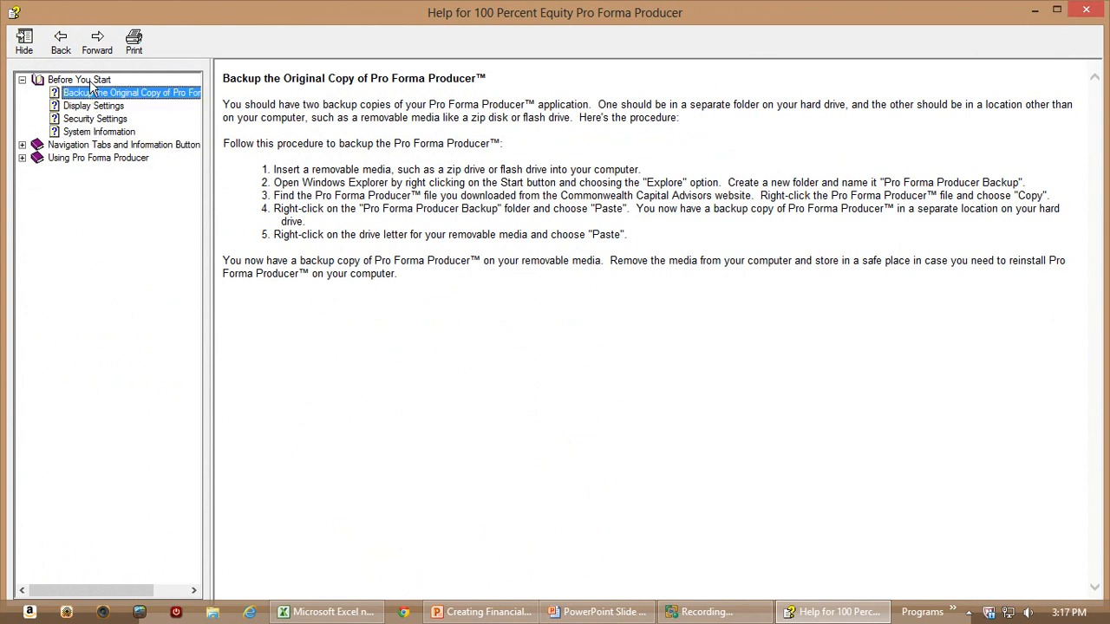
left_click(97, 132)
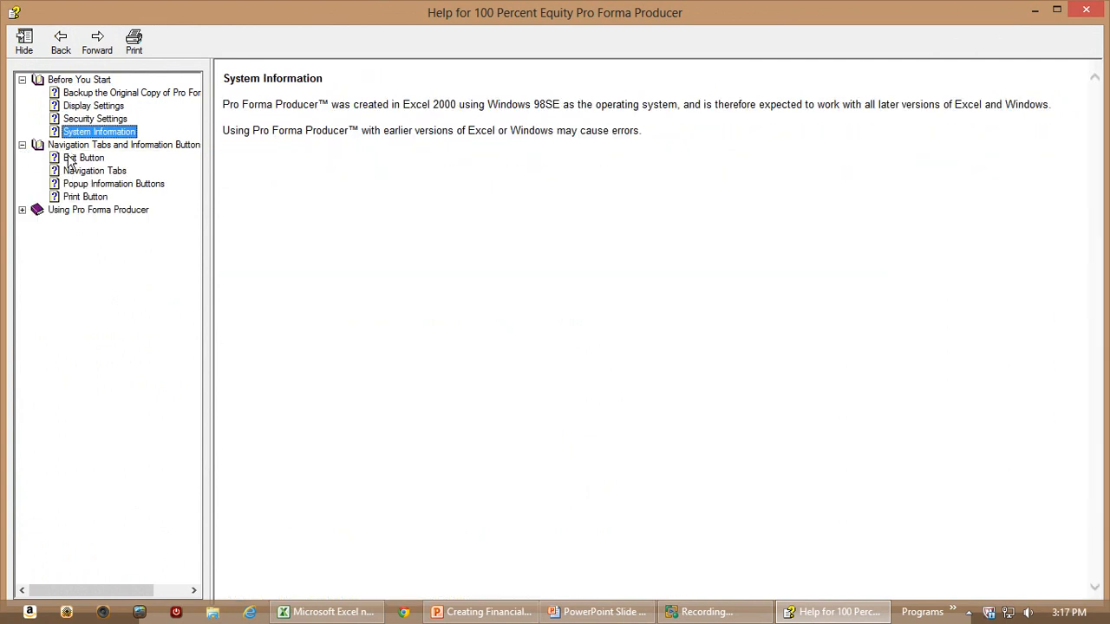
left_click(85, 198)
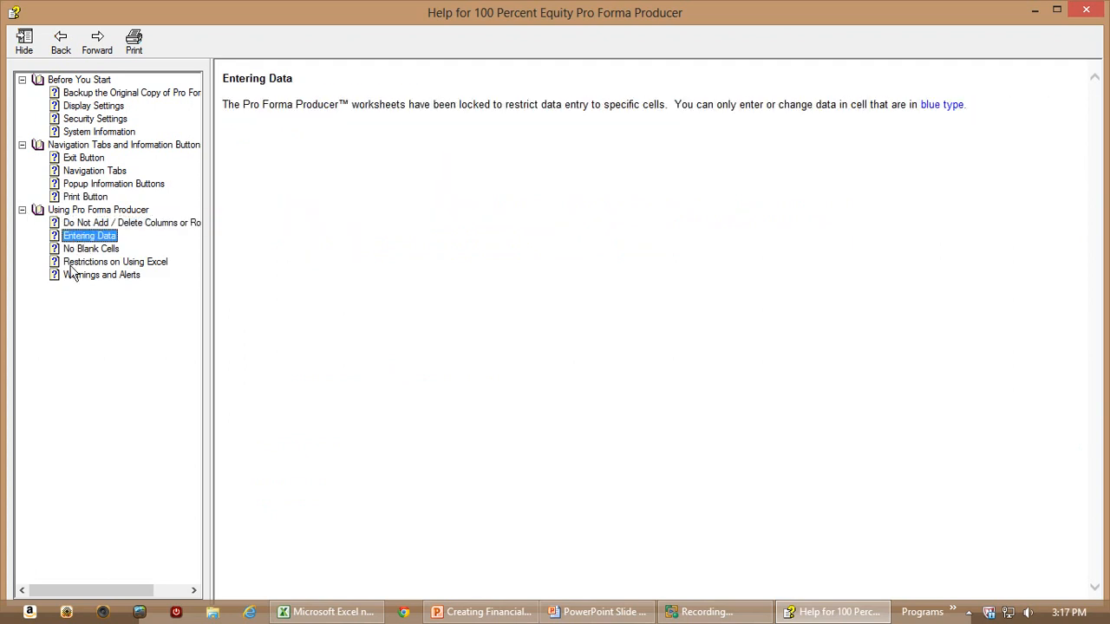
left_click(90, 250)
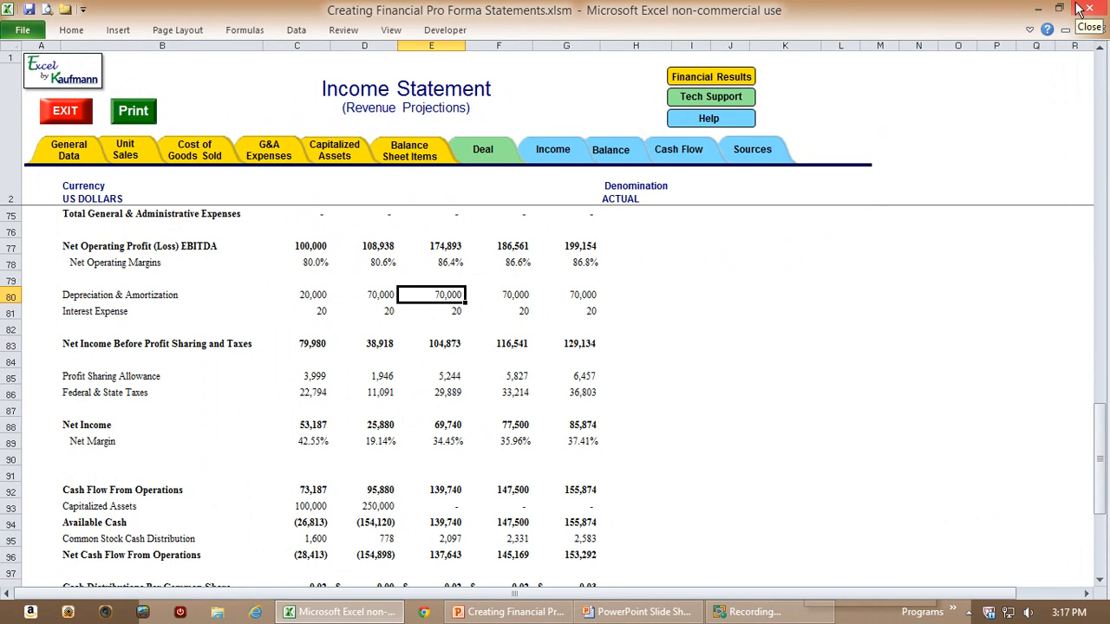
mouse_move(734, 475)
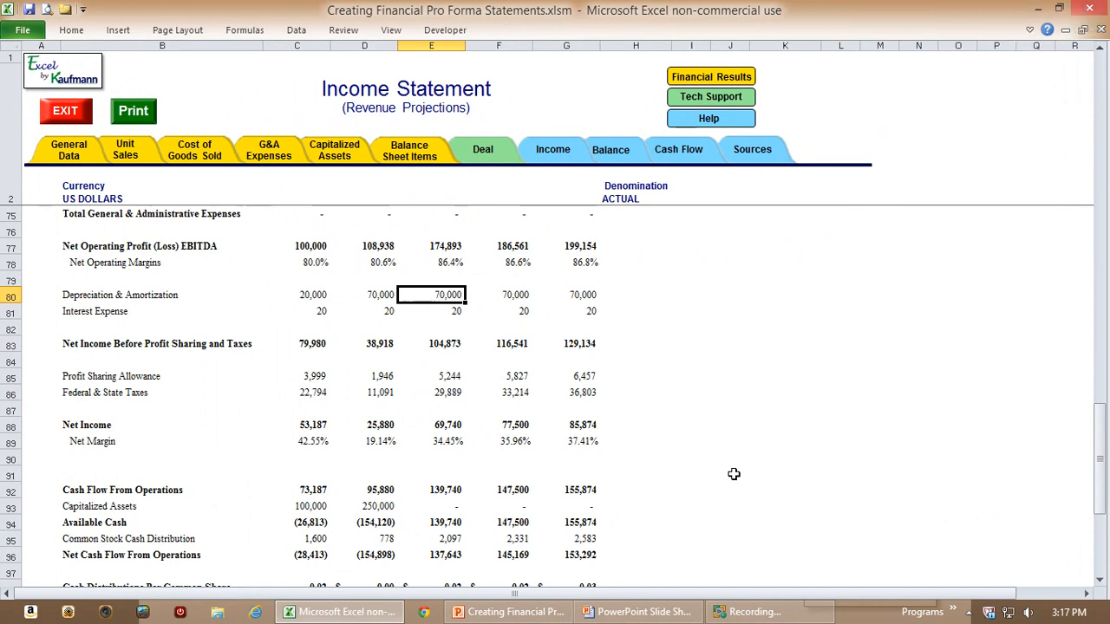
mouse_move(857, 385)
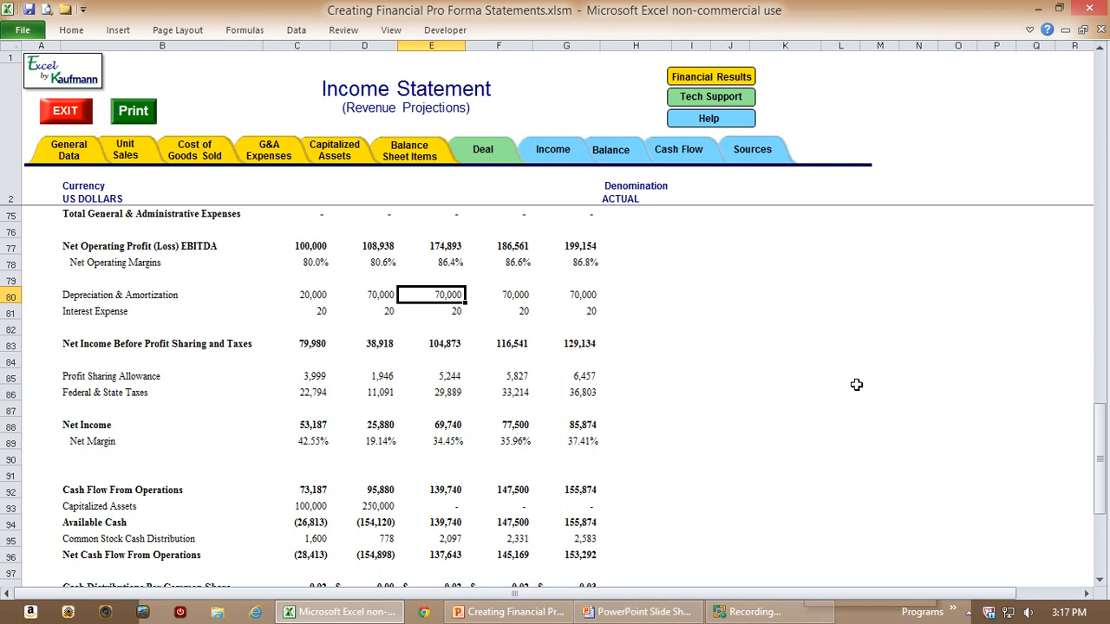